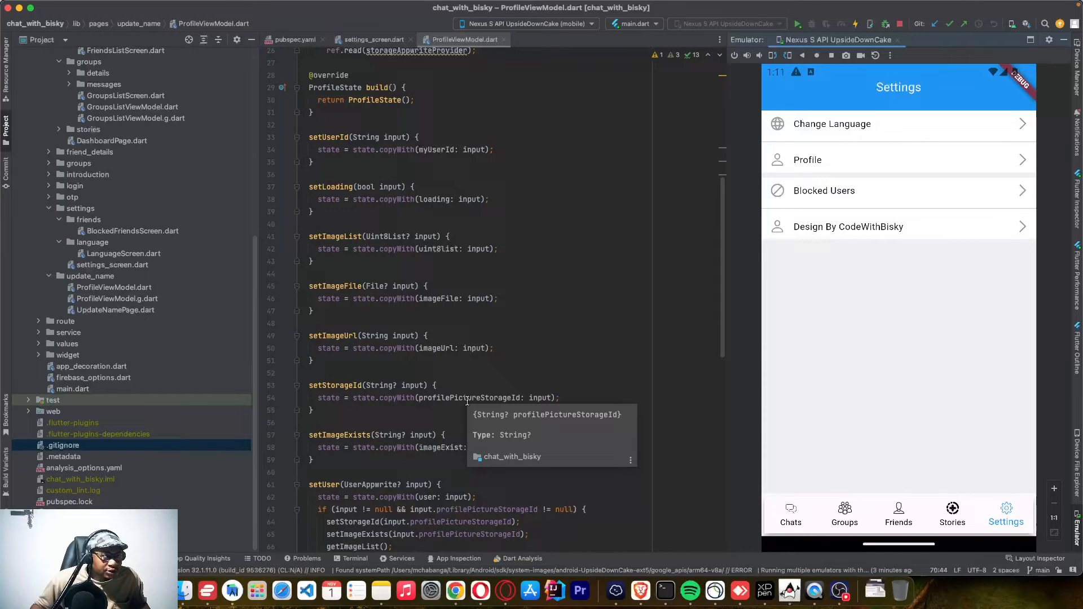
pyautogui.moveTo(527, 350)
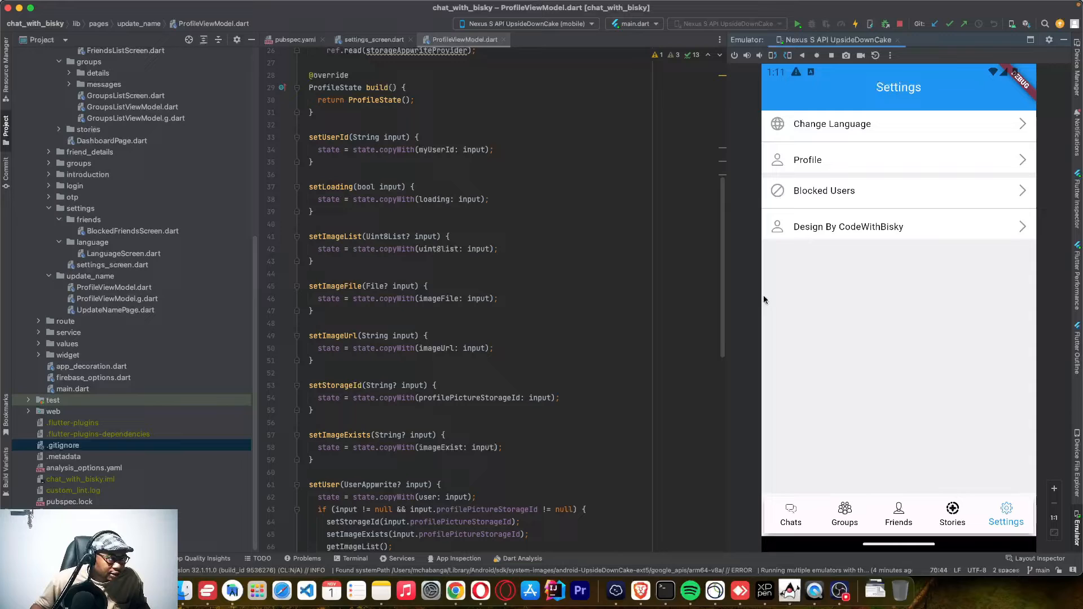
pyautogui.moveTo(892, 376)
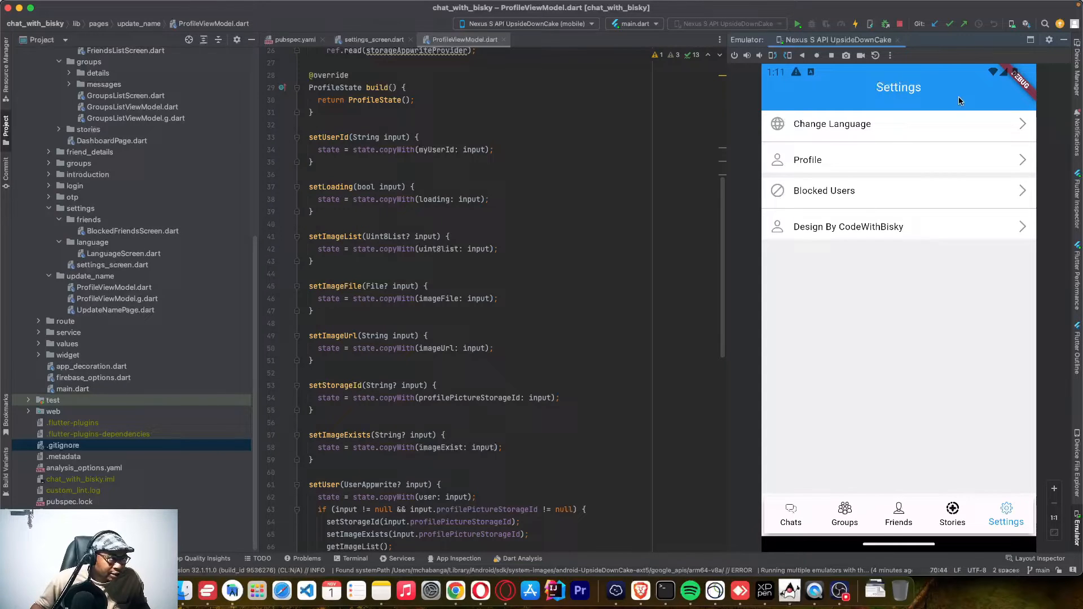
pyautogui.moveTo(888, 167)
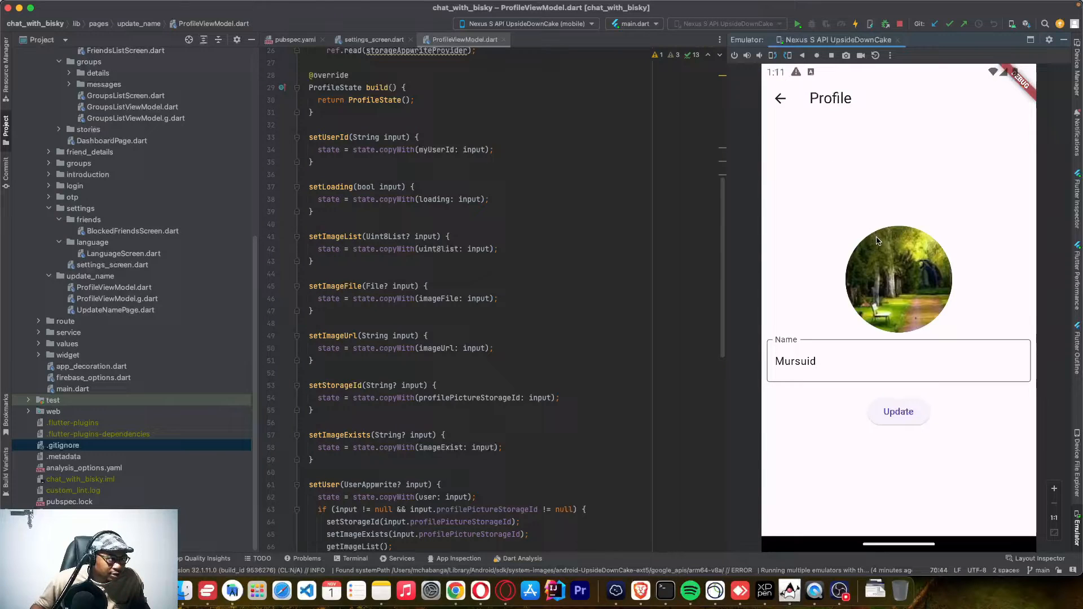
pyautogui.moveTo(790, 120)
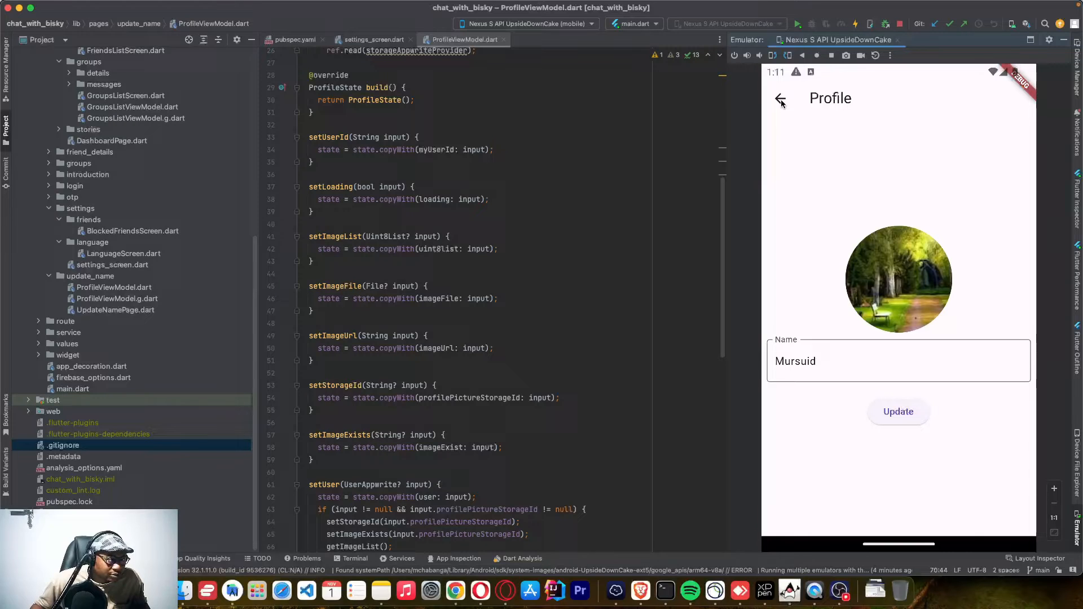
# Leave Profile, unblock the only user on Blocked Users, and return to Settings.
pyautogui.click(780, 99)
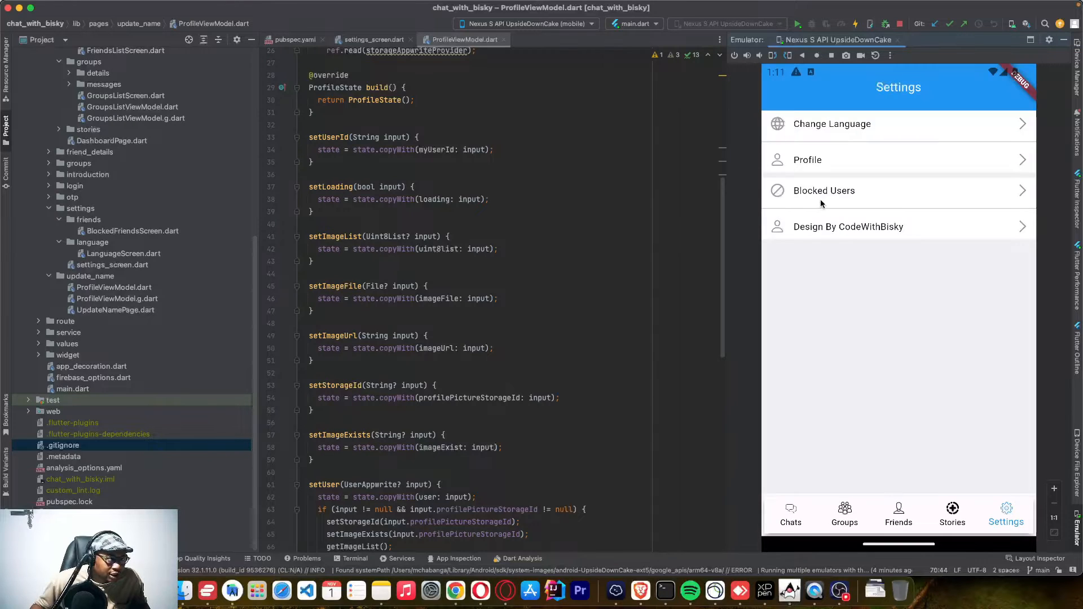
pyautogui.click(824, 190)
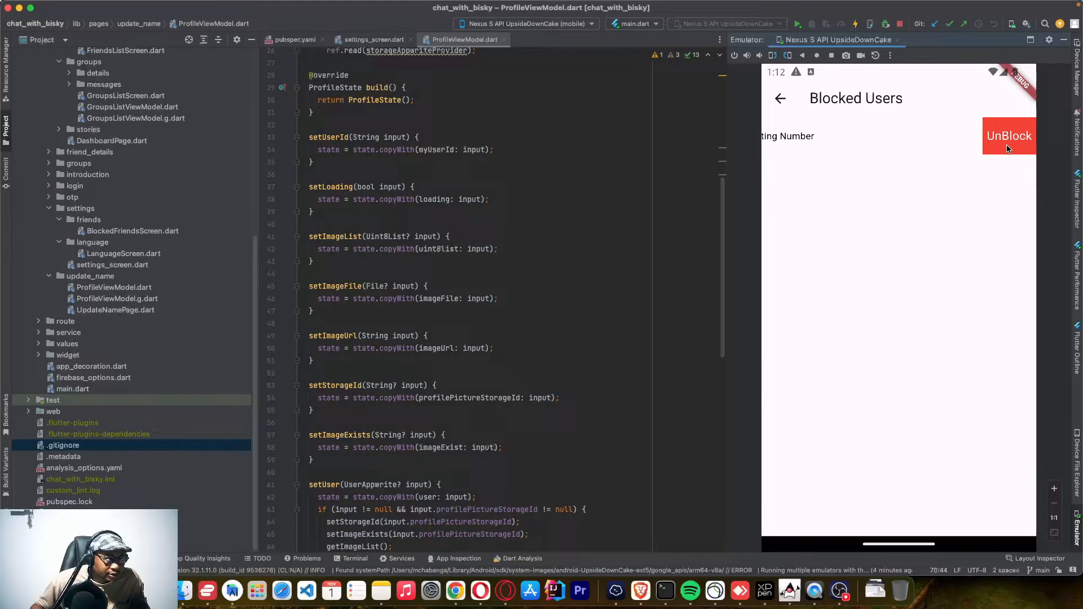
pyautogui.click(1010, 135)
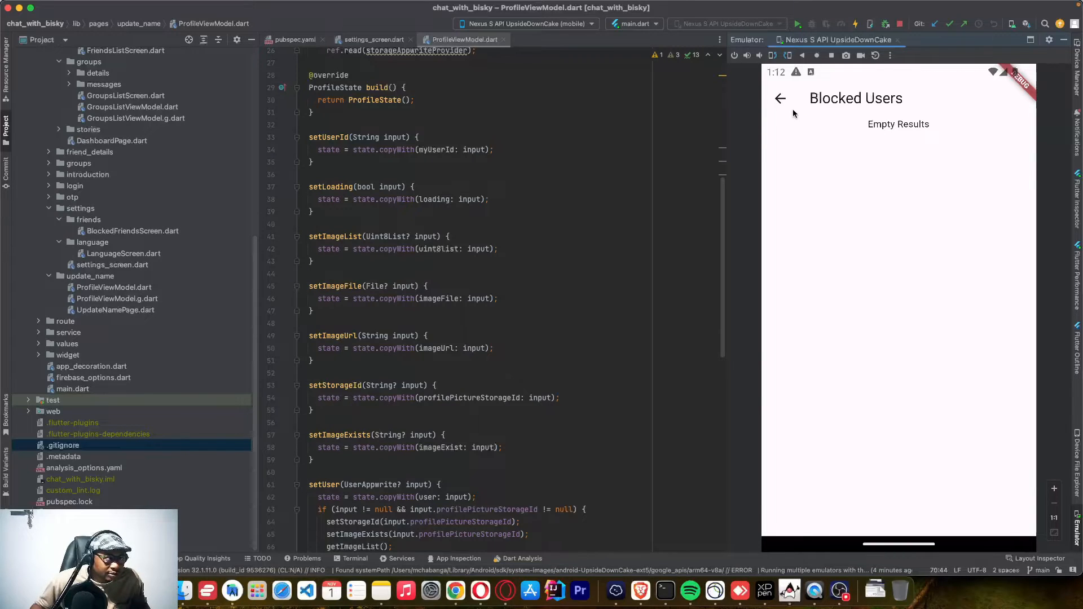
pyautogui.click(780, 98)
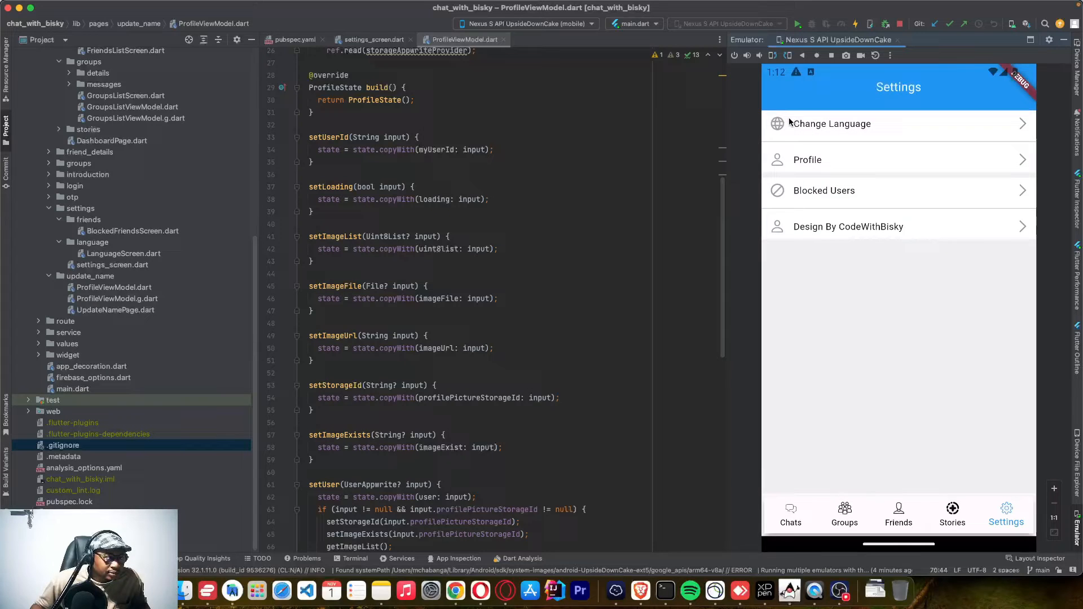
pyautogui.moveTo(975, 227)
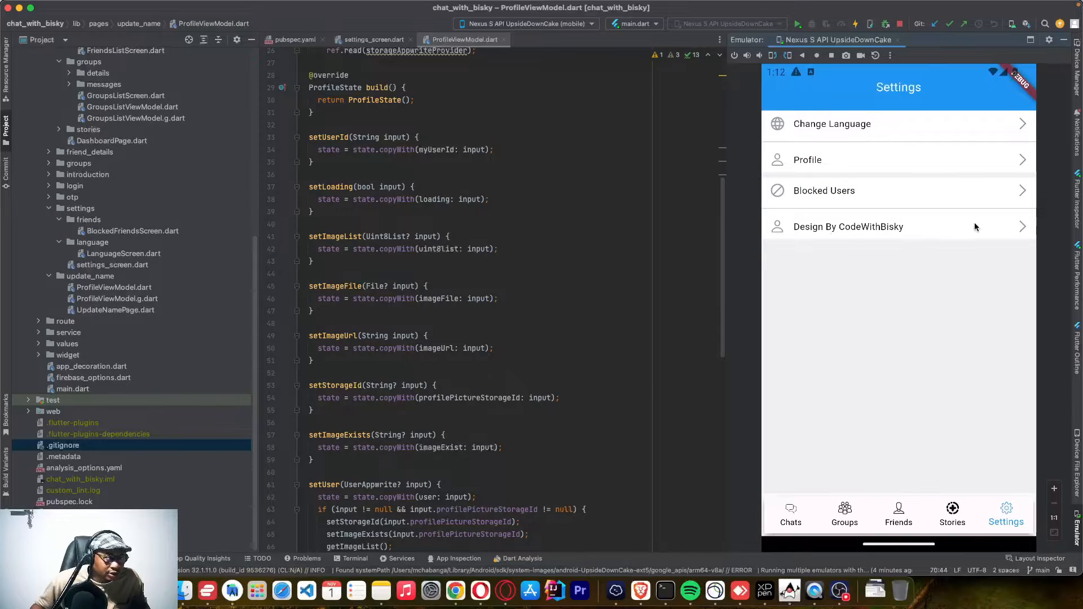
pyautogui.moveTo(855, 231)
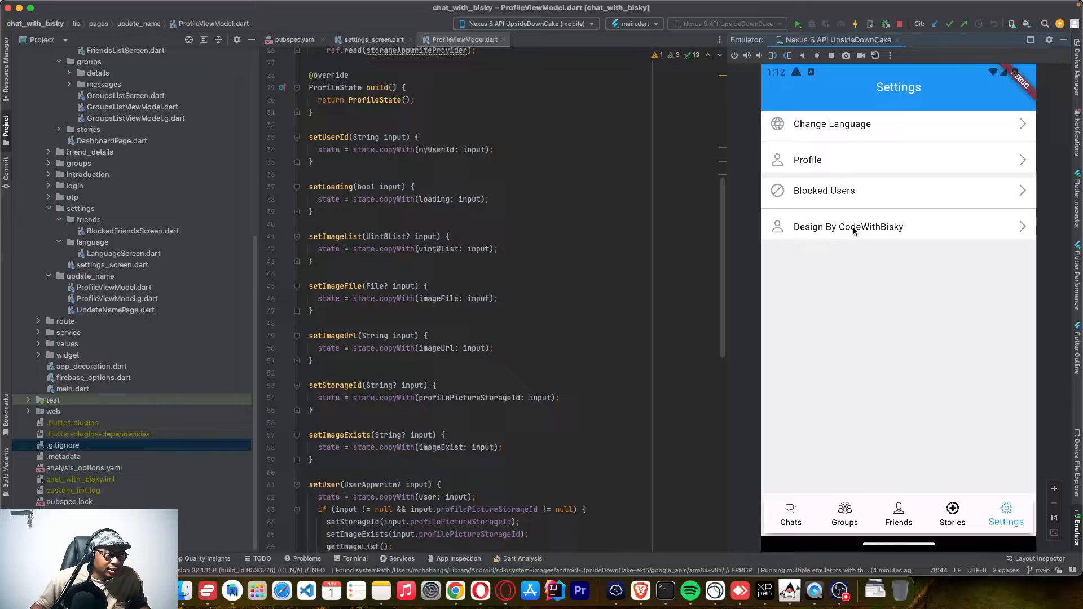
# View the Change Language page and return to Settings.
pyautogui.click(831, 123)
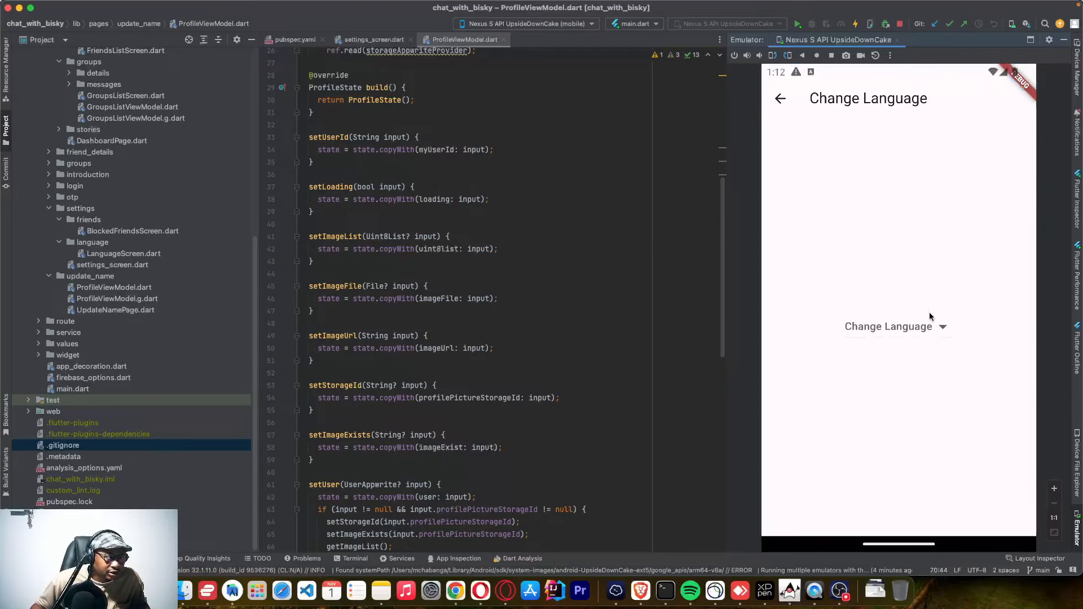
pyautogui.click(894, 327)
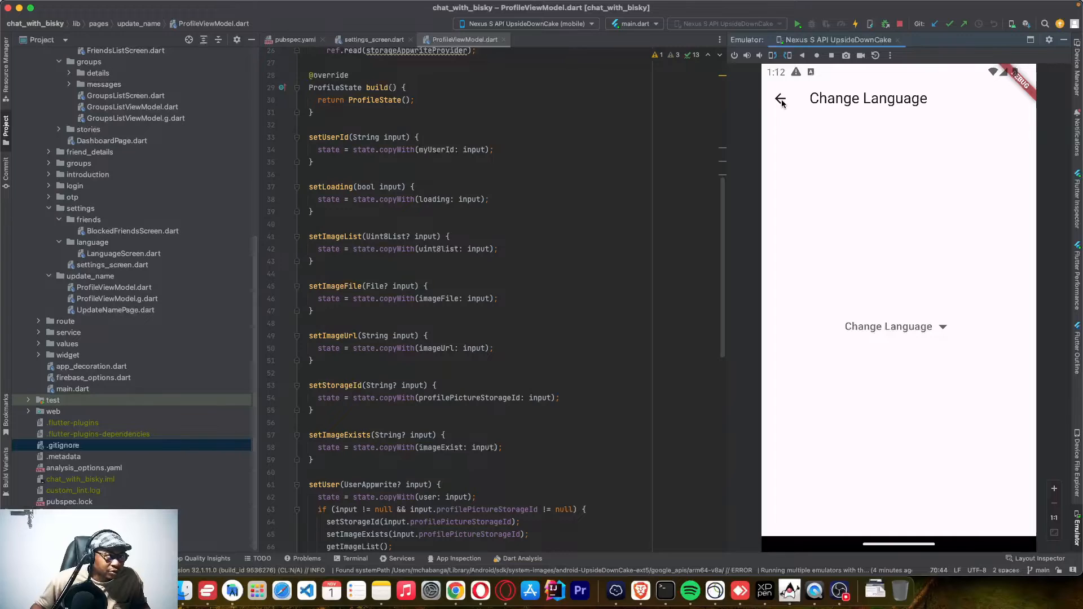
pyautogui.click(780, 100)
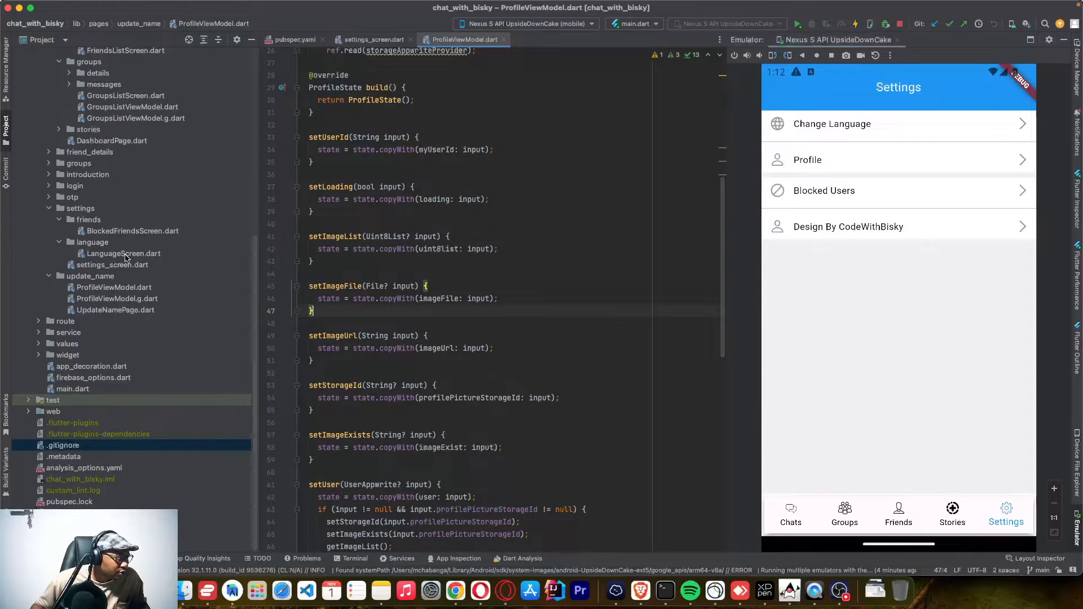
# Open friends/BlockedFriendsScreen.dart from the settings folder and scroll through its code.
pyautogui.click(80, 209)
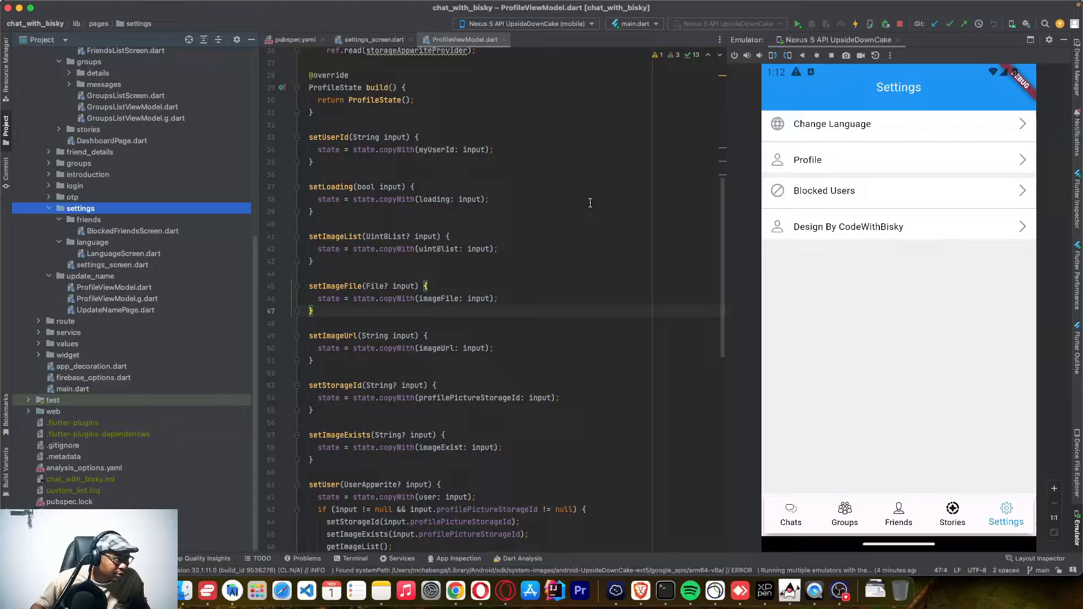
pyautogui.click(133, 230)
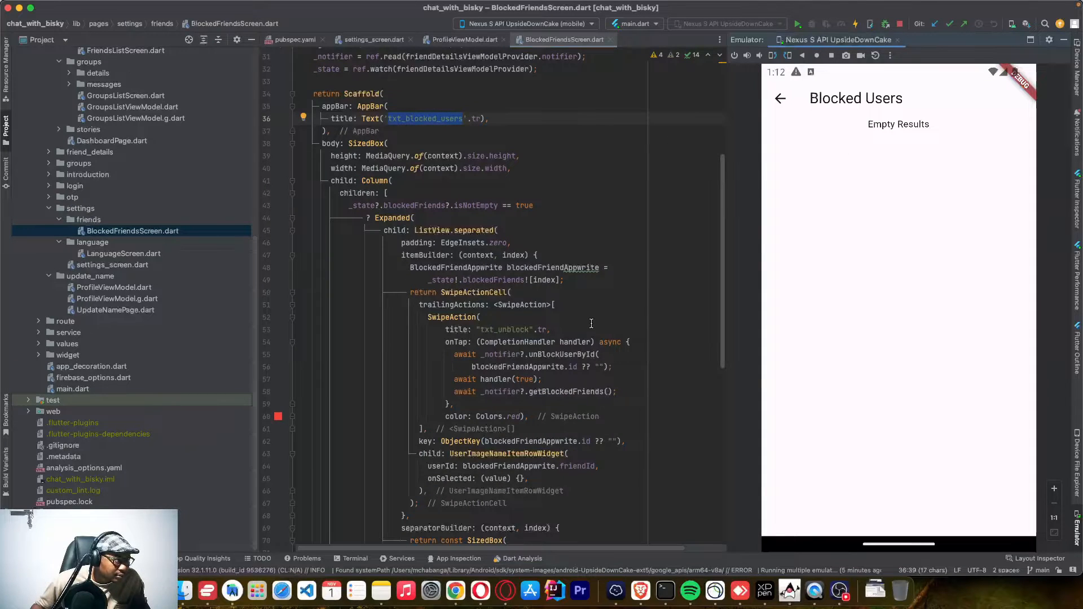
pyautogui.scroll(-3)
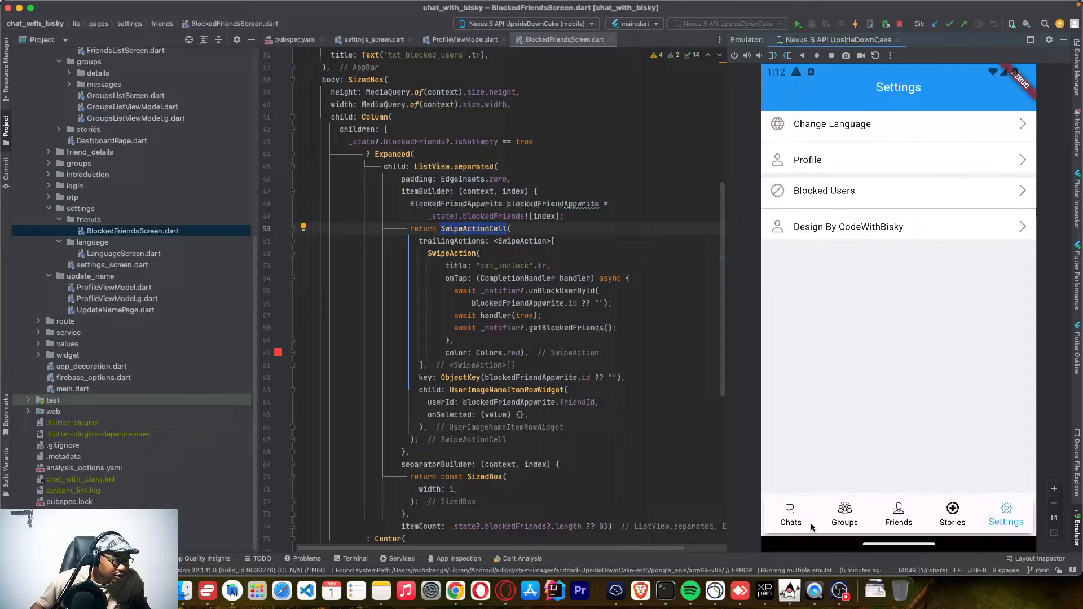
# Block Testing Number, select txt_unblock in code, and swipe its entry to reveal UnBlock.
pyautogui.click(791, 515)
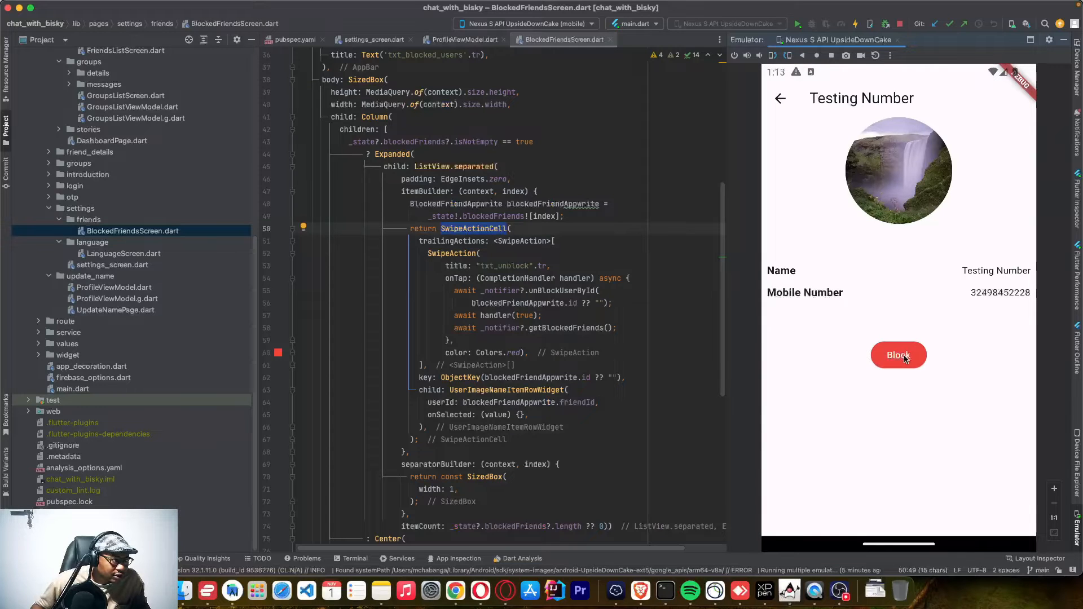
pyautogui.click(898, 355)
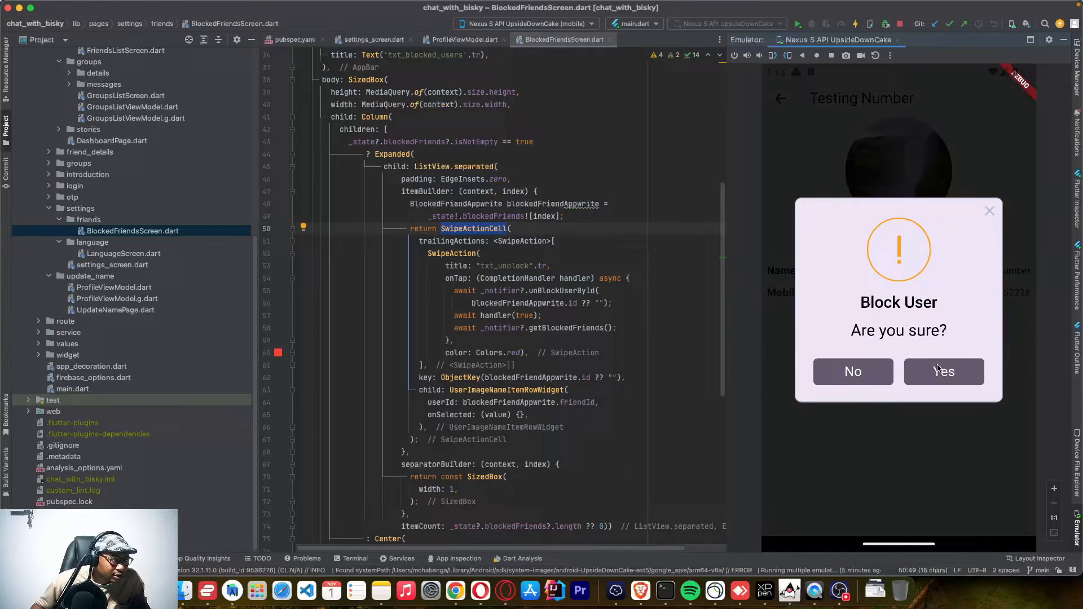
pyautogui.click(944, 372)
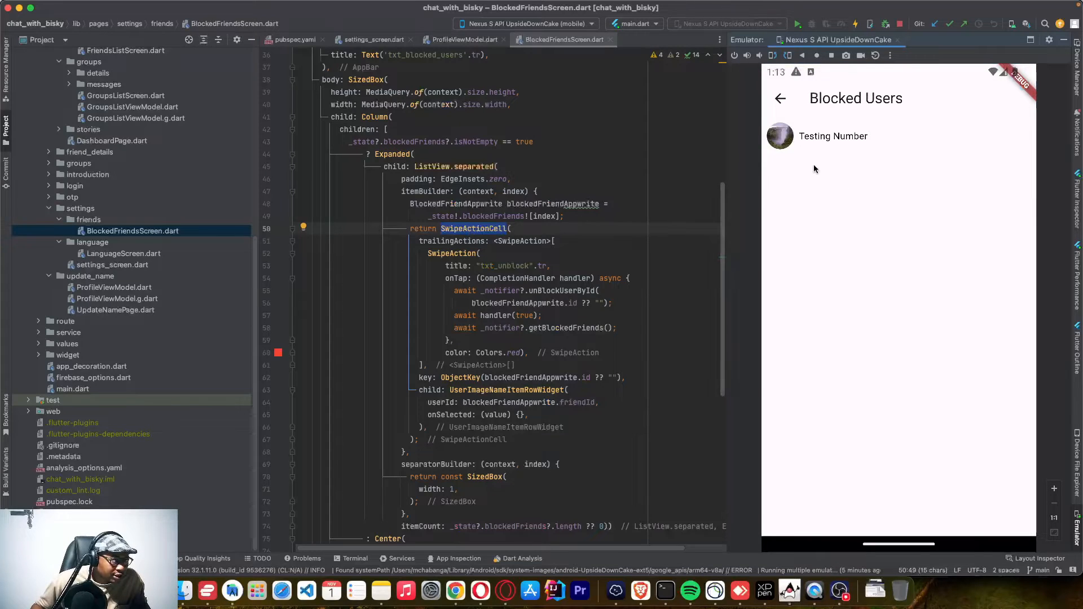
pyautogui.doubleClick(503, 266)
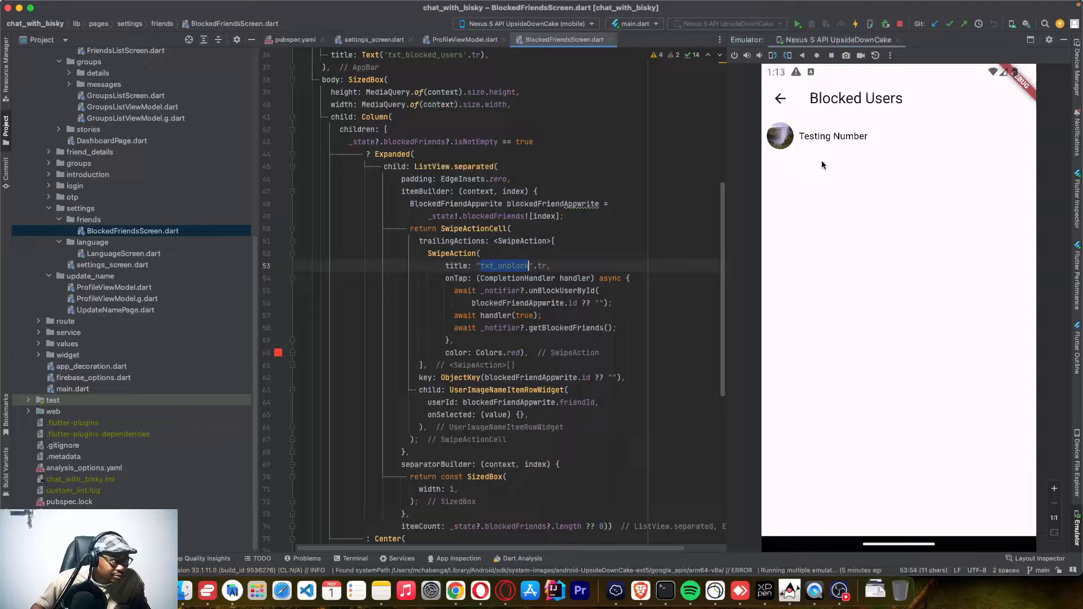
pyautogui.moveTo(898, 136); pyautogui.dragTo(781, 136)
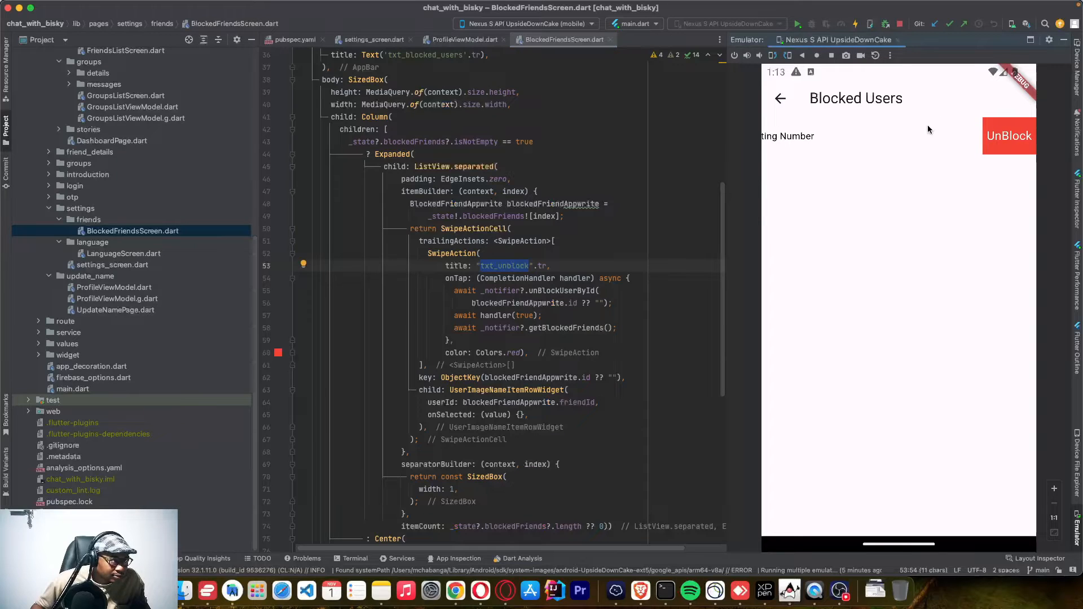
pyautogui.moveTo(970, 152)
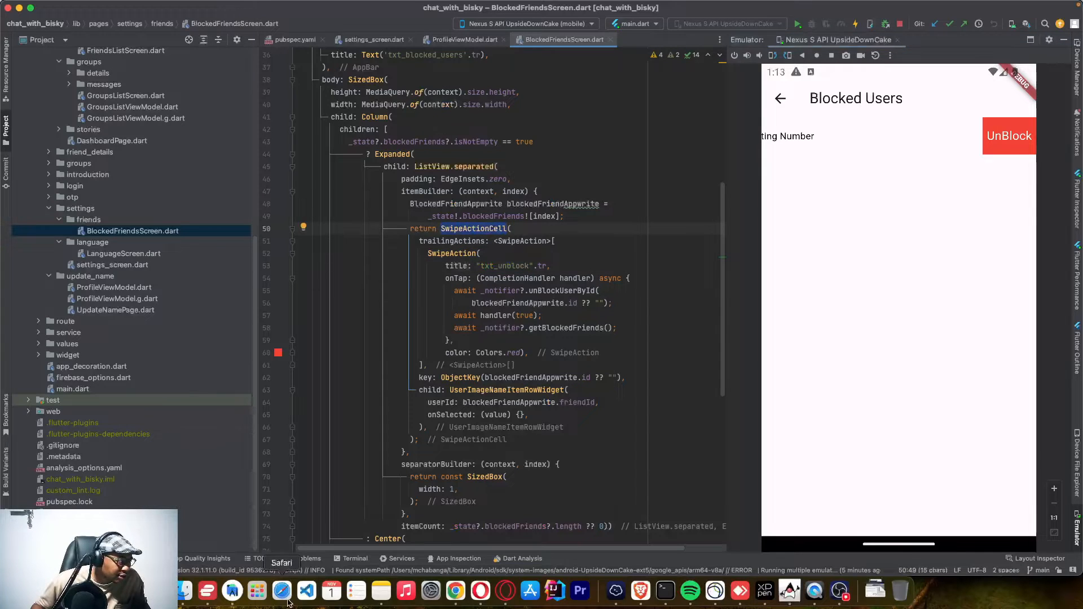
pyautogui.click(455, 591)
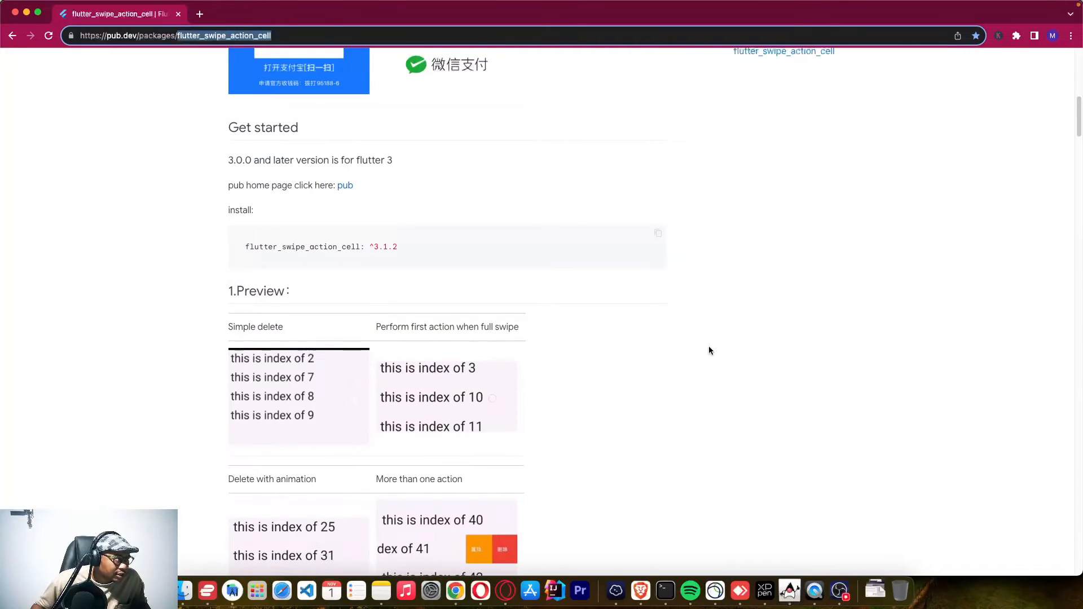
pyautogui.scroll(-3)
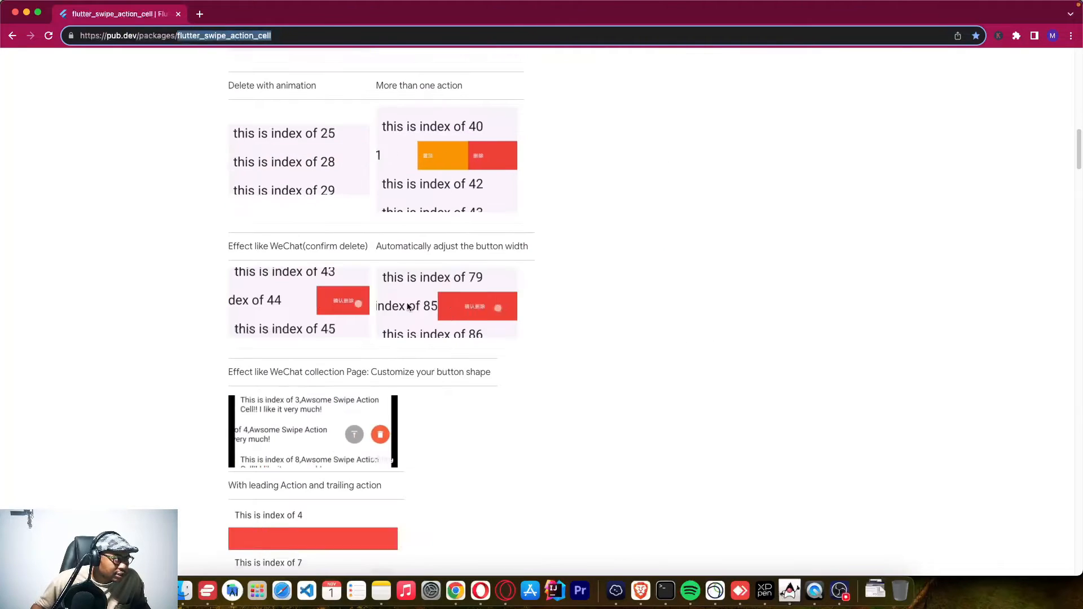
pyautogui.scroll(3)
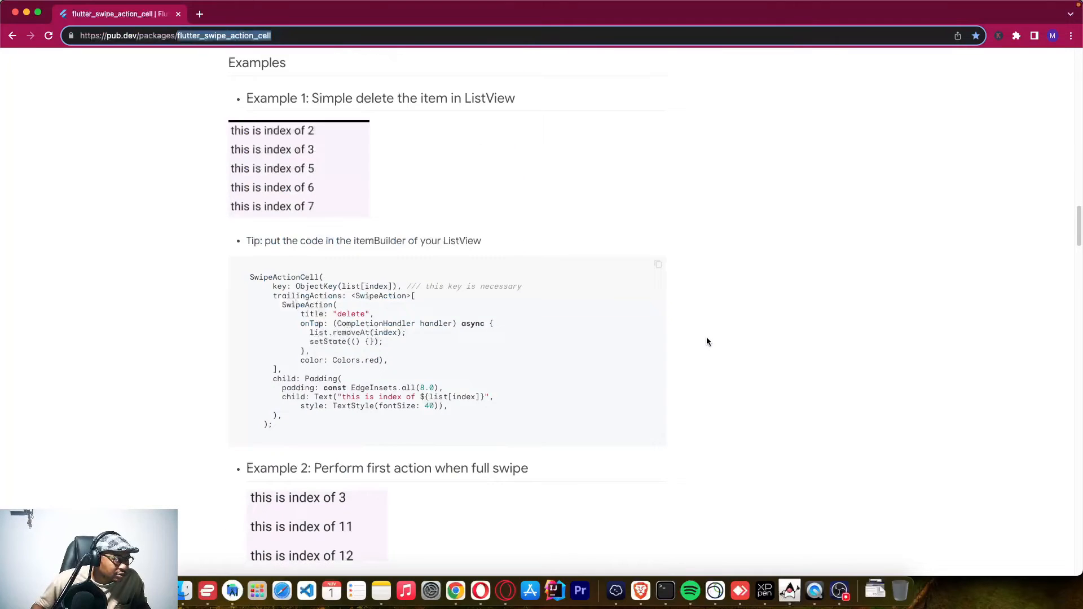
pyautogui.scroll(-3)
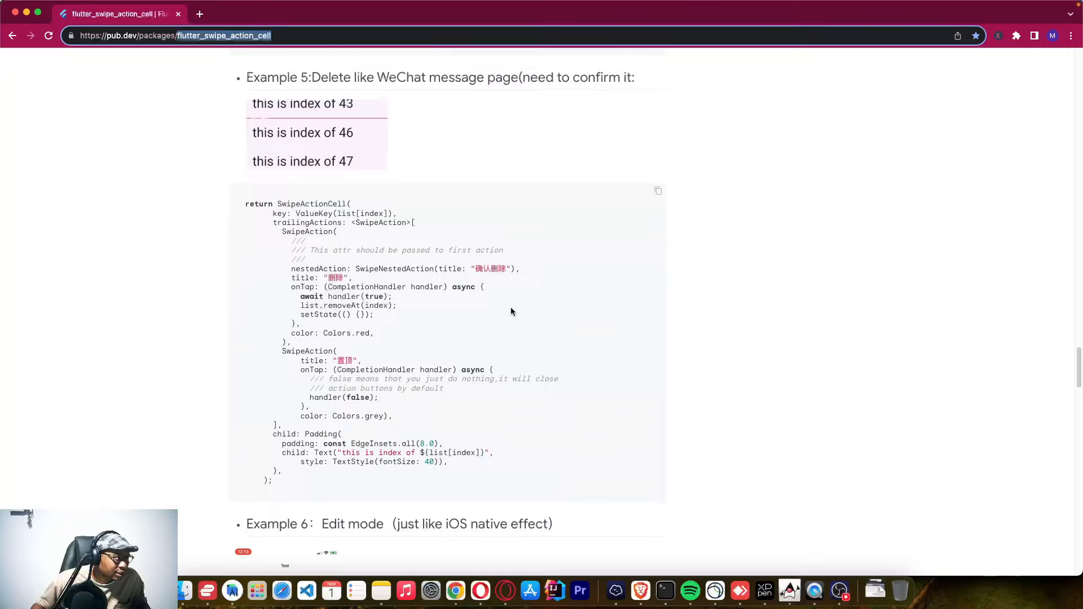
pyautogui.scroll(-3)
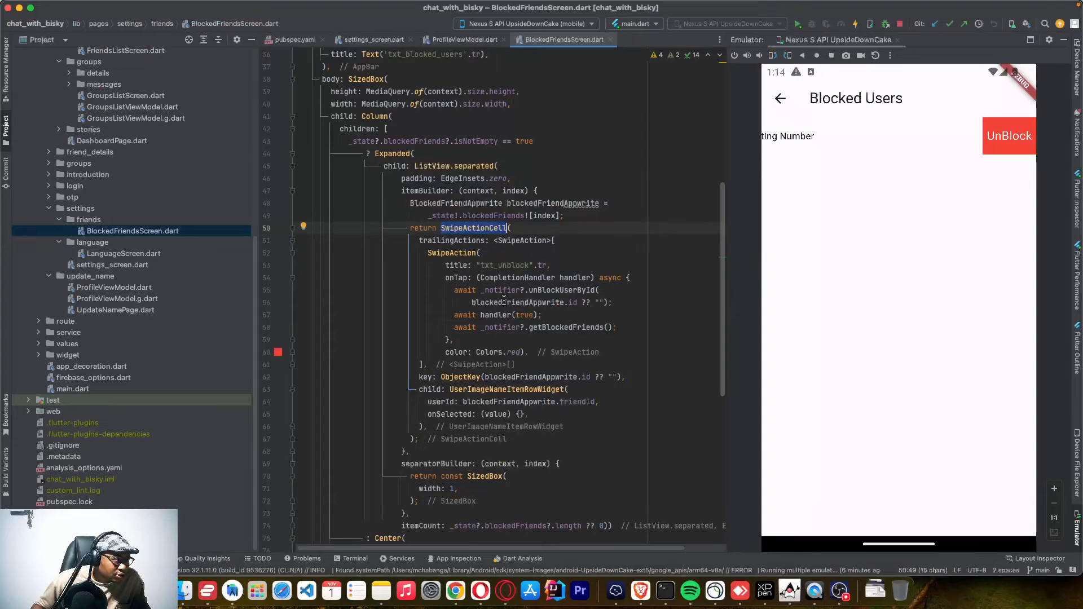
# Jump to the deleteBlockedFriend definition, then return to the BlockedFriendsScreen.dart tab.
pyautogui.scroll(-3)
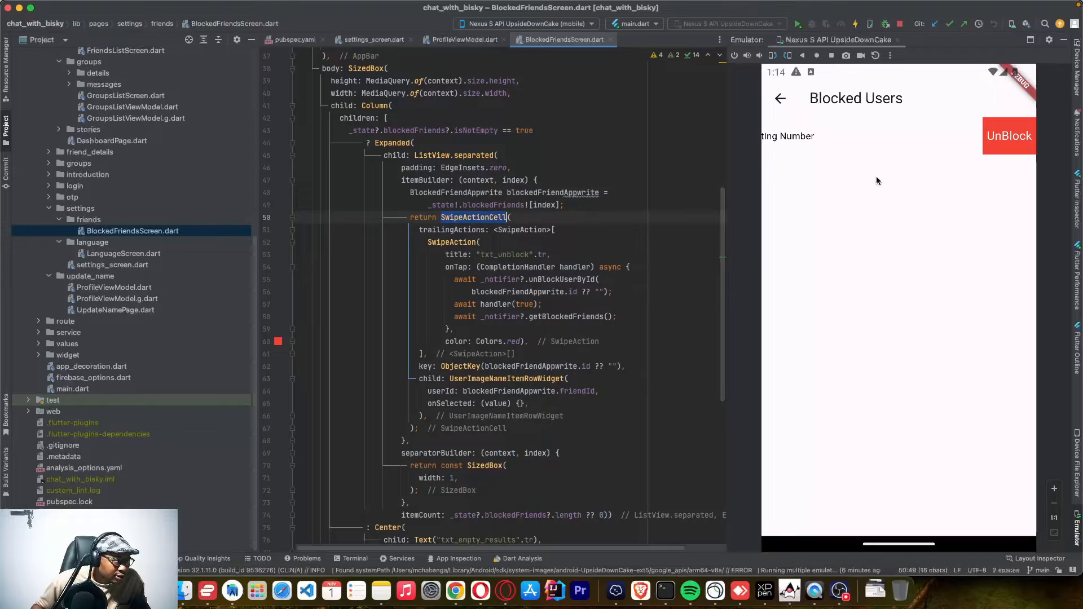
pyautogui.click(615, 317)
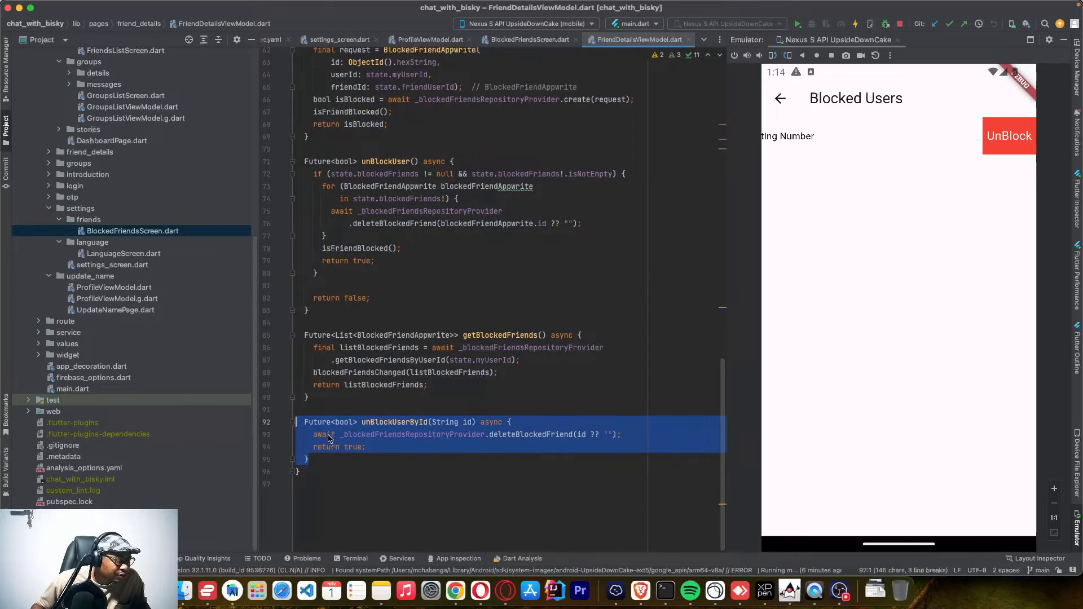
pyautogui.click(523, 435)
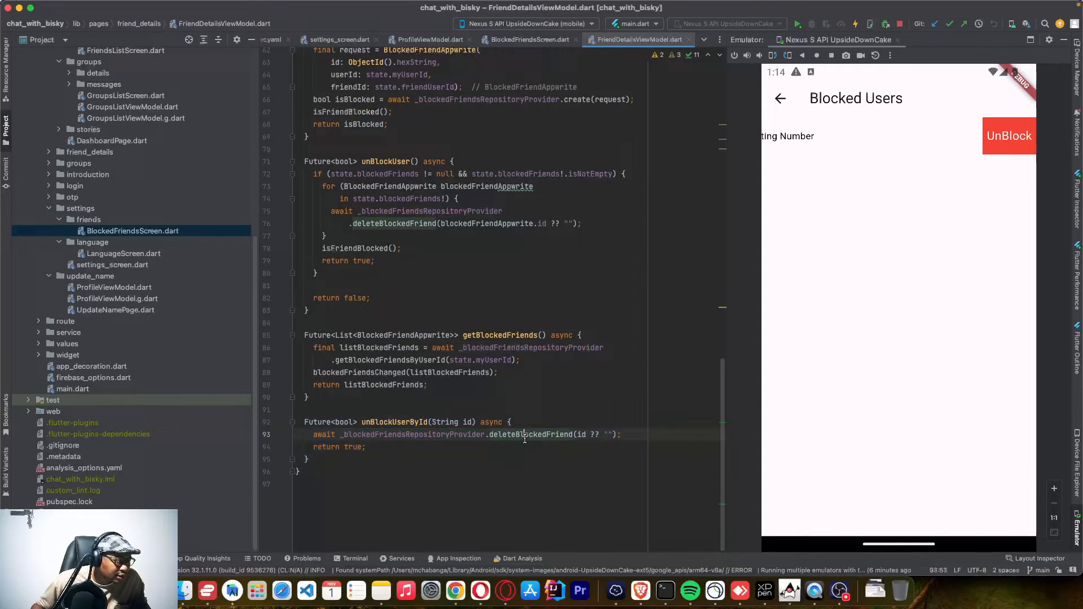
pyautogui.doubleClick(529, 434)
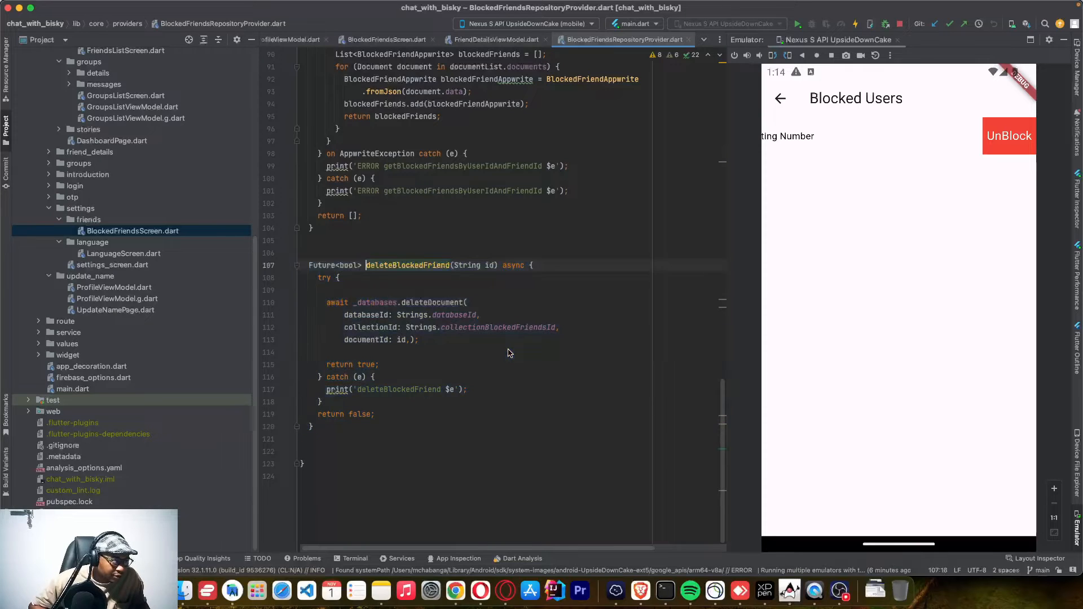
pyautogui.click(385, 40)
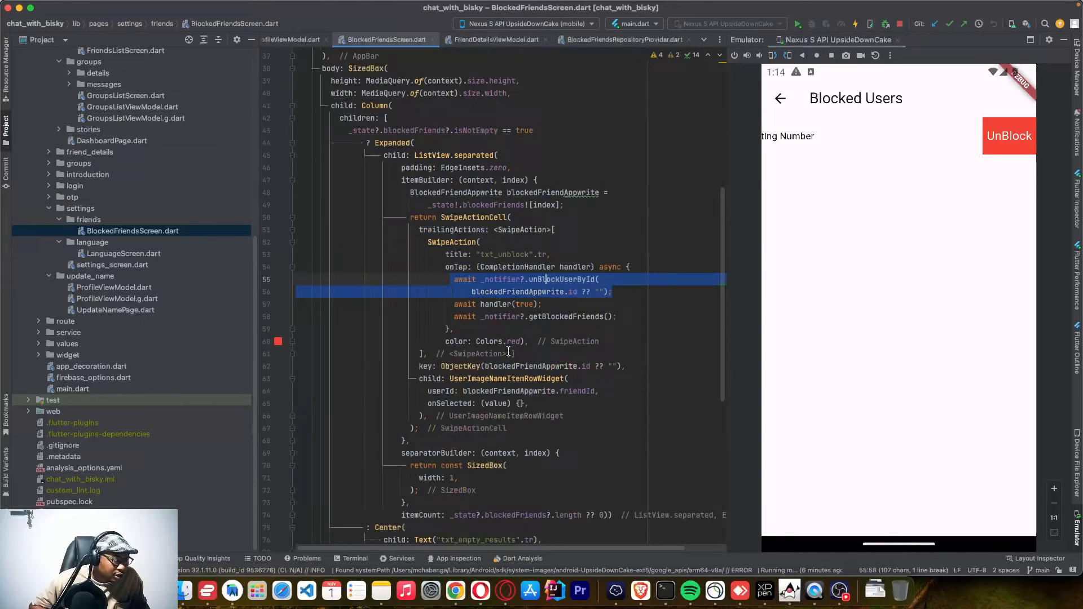
pyautogui.scroll(-3)
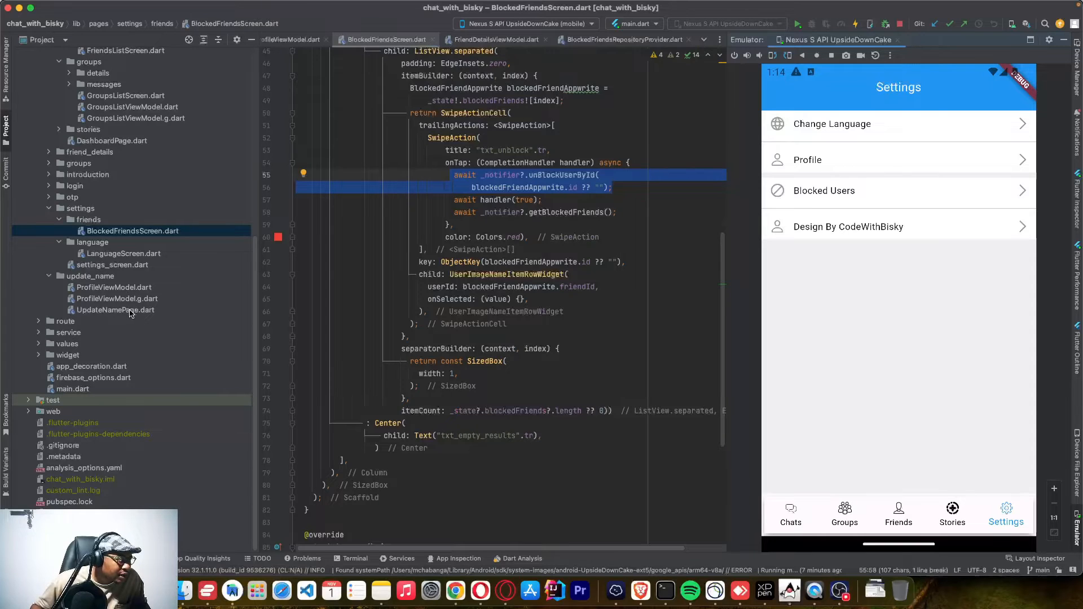
# Open UpdateNamePage.dart, select txt_profile, dismiss the app's photo picker, and select the update code.
pyautogui.click(114, 309)
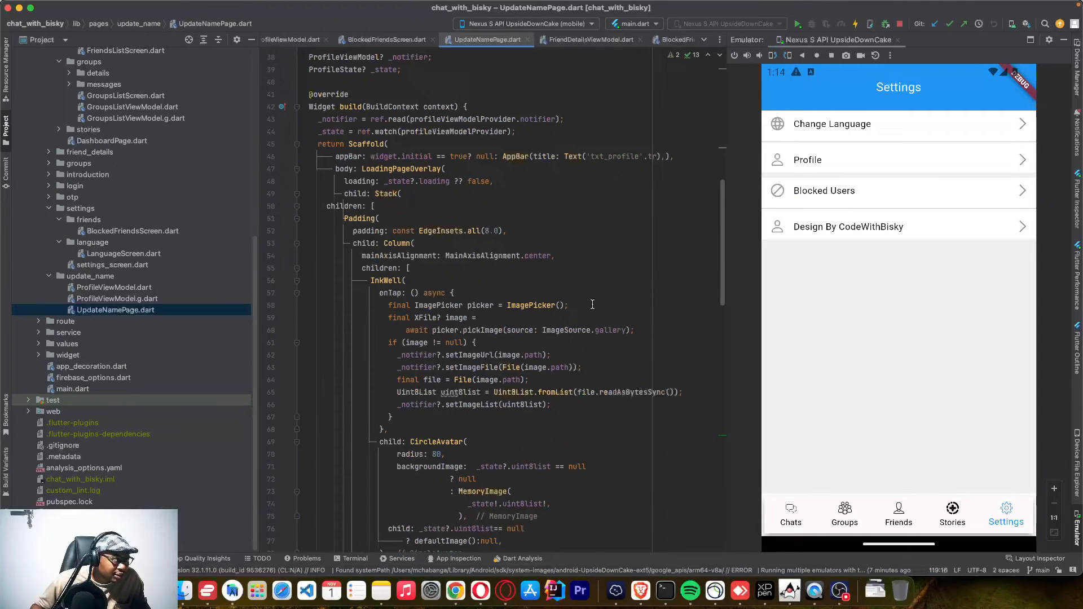
pyautogui.doubleClick(617, 295)
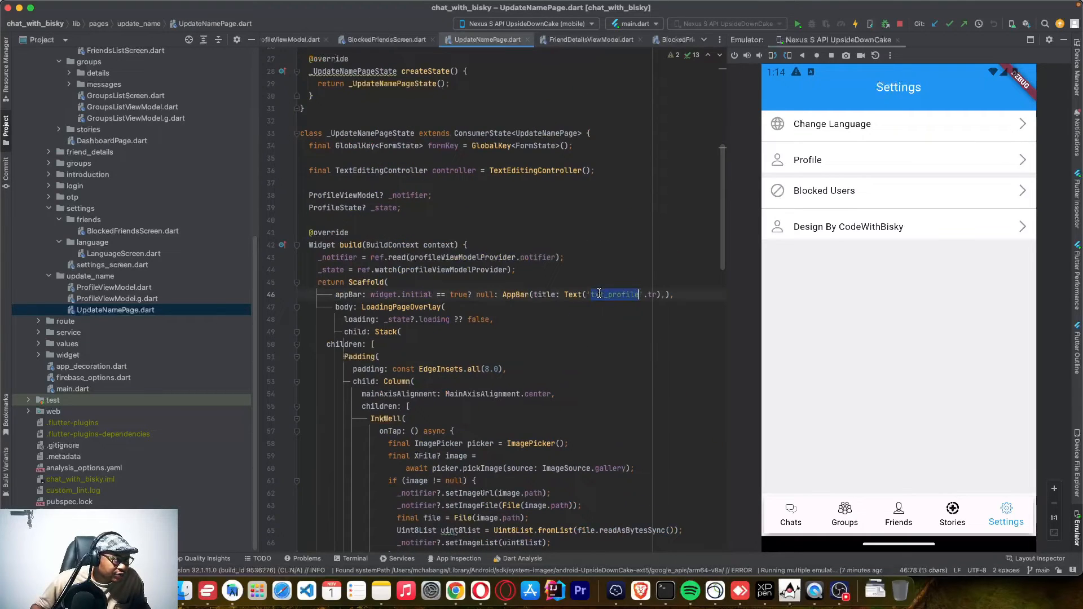
pyautogui.scroll(-3)
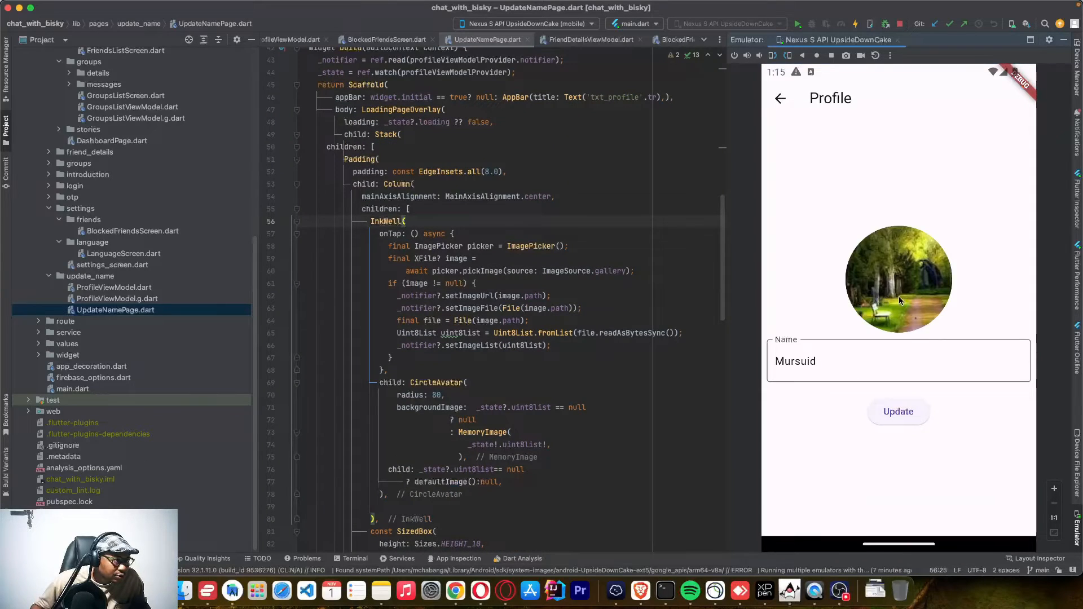
pyautogui.moveTo(909, 305)
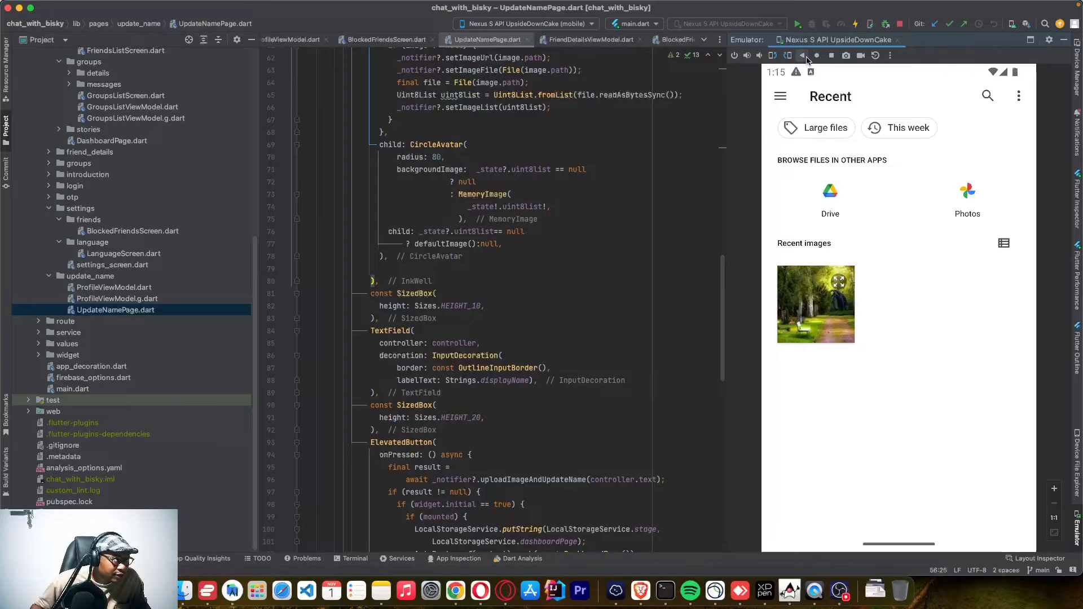
pyautogui.click(815, 304)
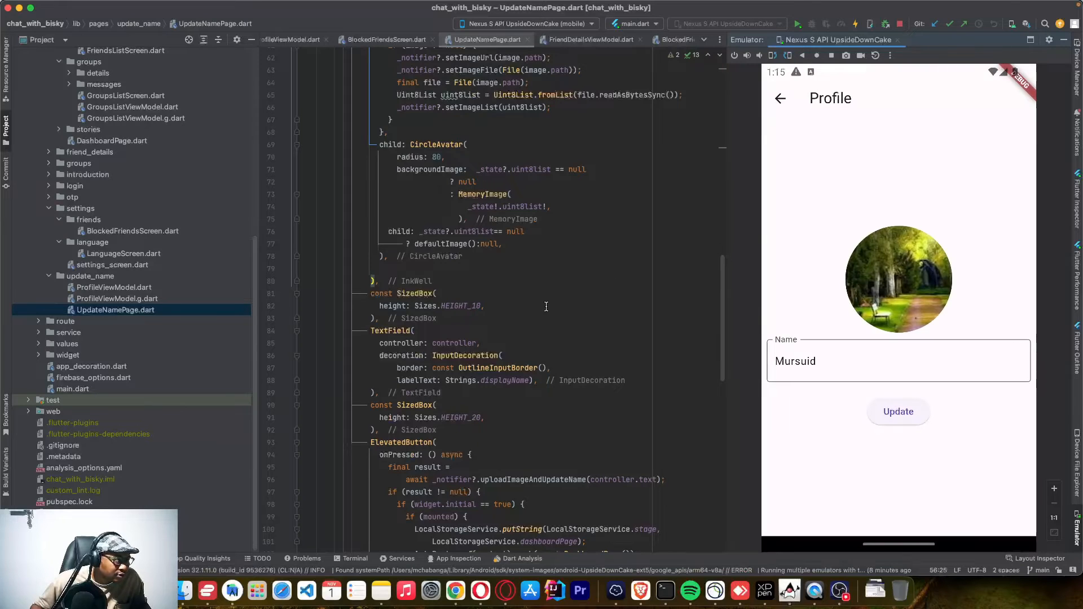
pyautogui.scroll(-3)
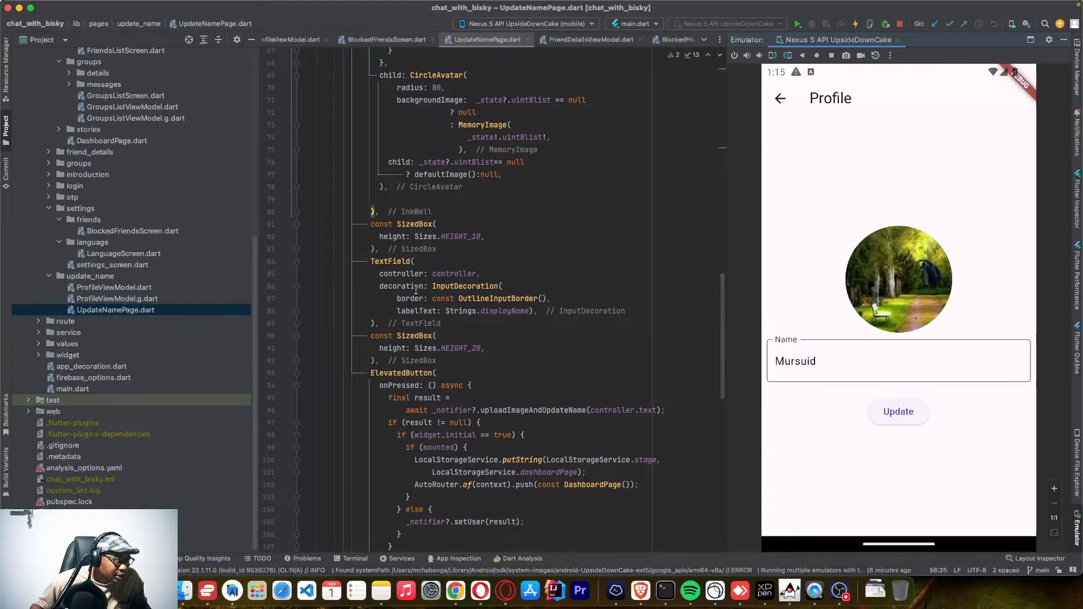
pyautogui.moveTo(372, 261); pyautogui.dragTo(380, 323)
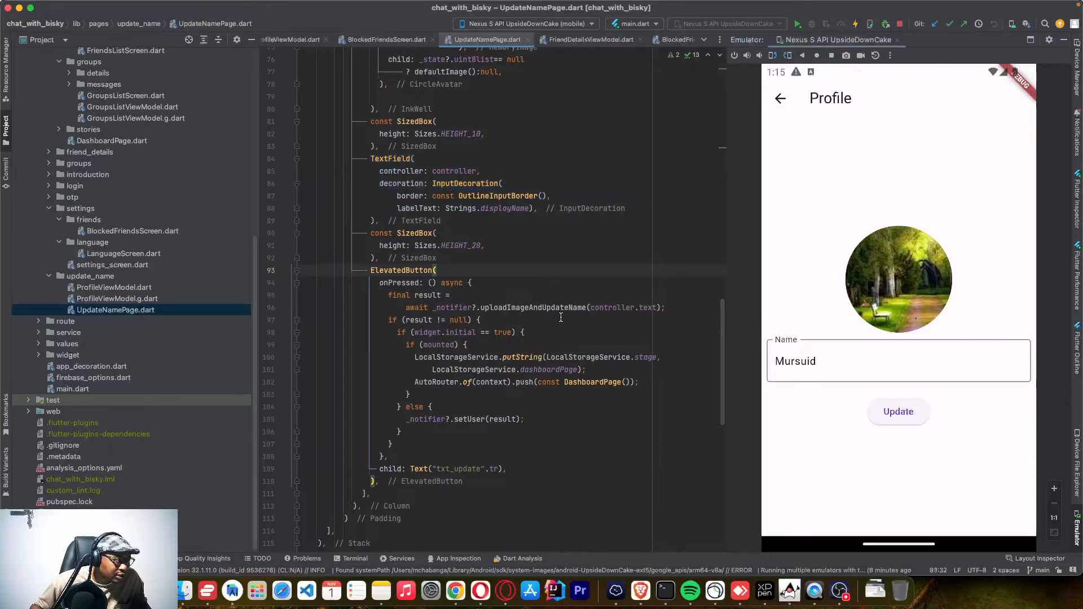
# Open uploadImageAndUpdateName in ProfileViewModel.dart while the app returns to Settings.
pyautogui.click(308, 40)
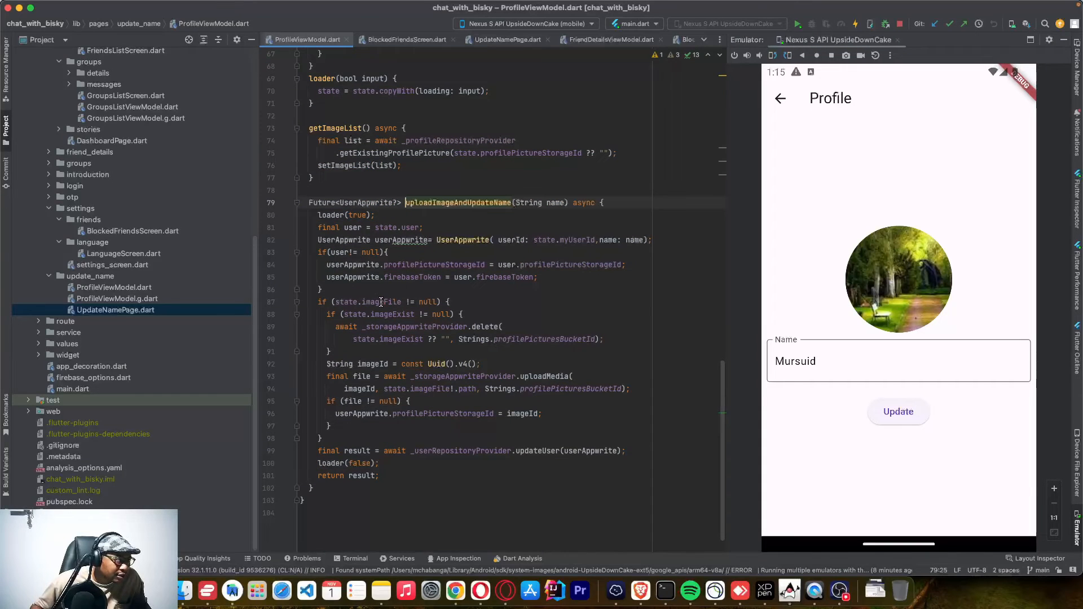
pyautogui.doubleClick(380, 302)
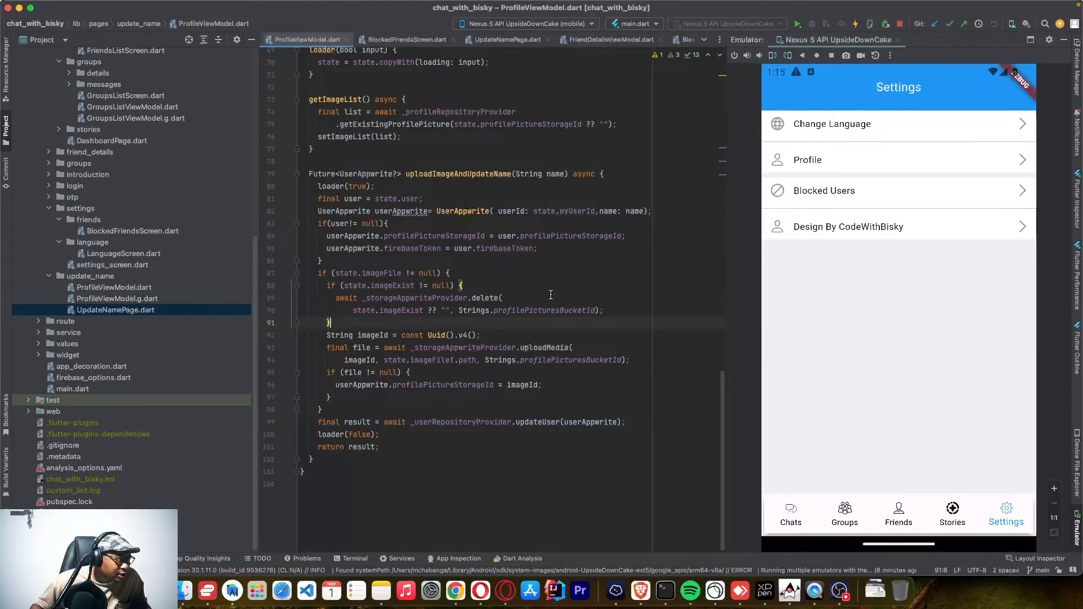
pyautogui.click(114, 287)
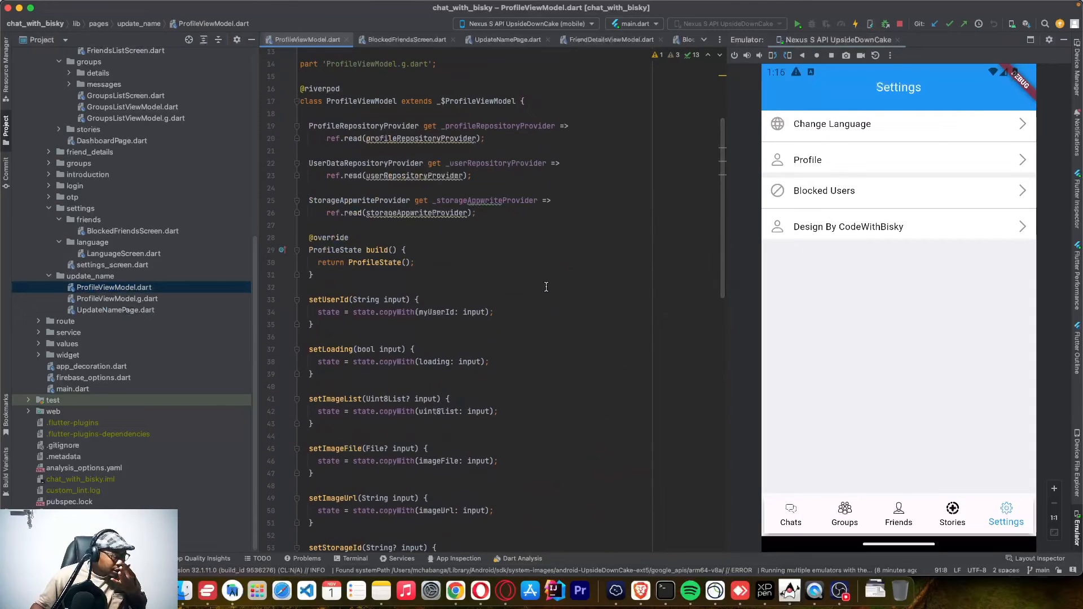
pyautogui.moveTo(529, 298)
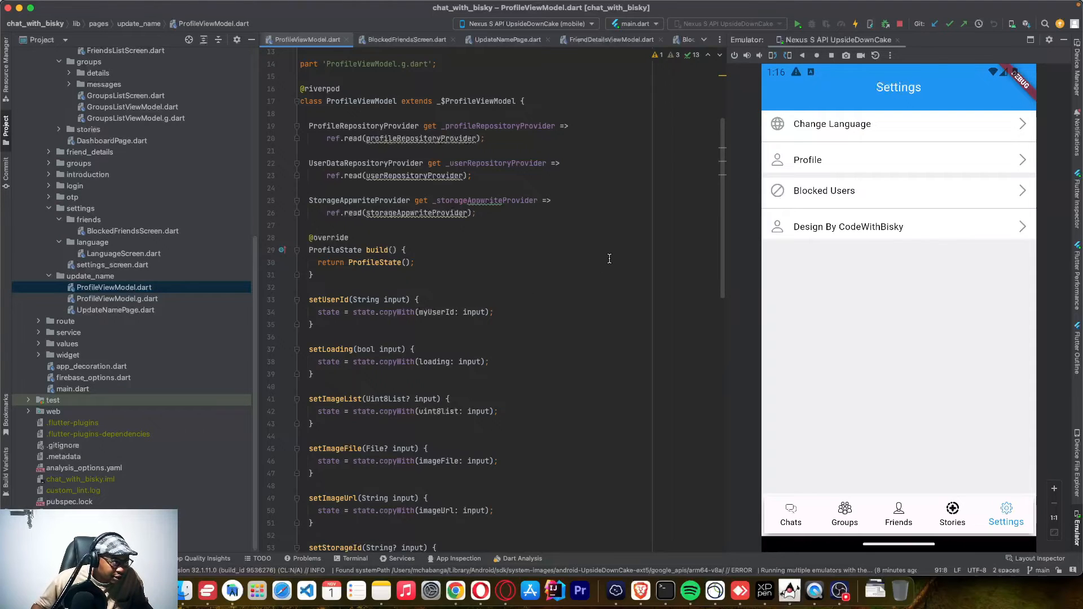
pyautogui.moveTo(541, 322)
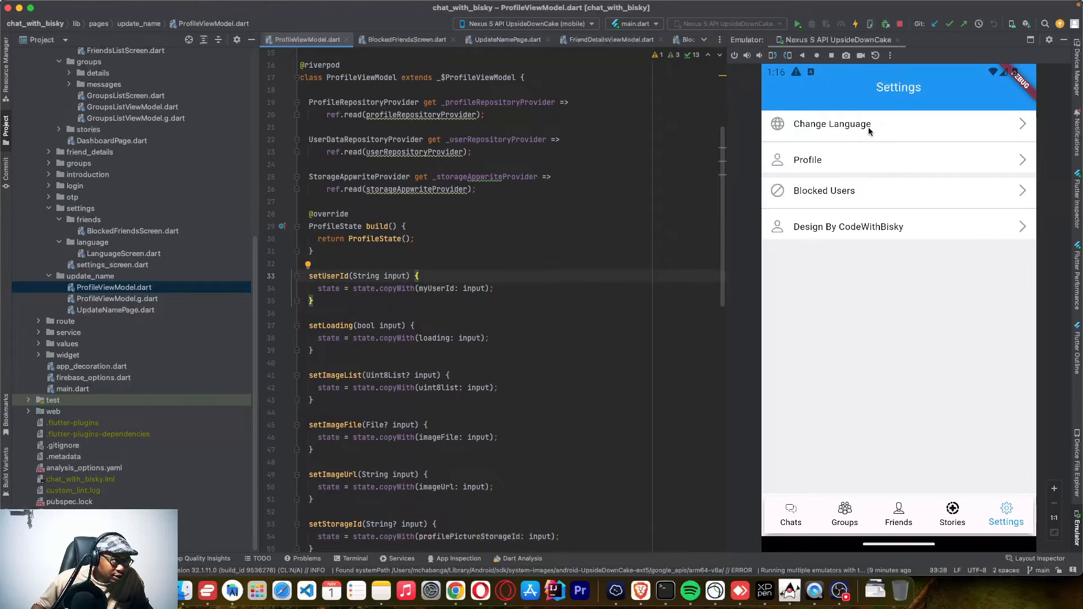
pyautogui.click(831, 124)
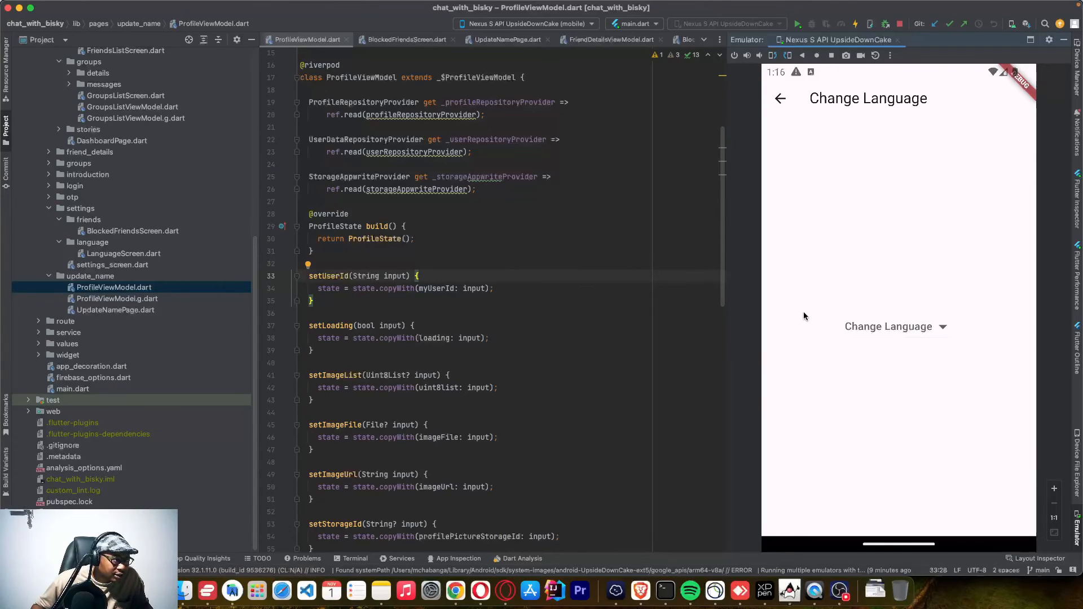
pyautogui.moveTo(881, 413)
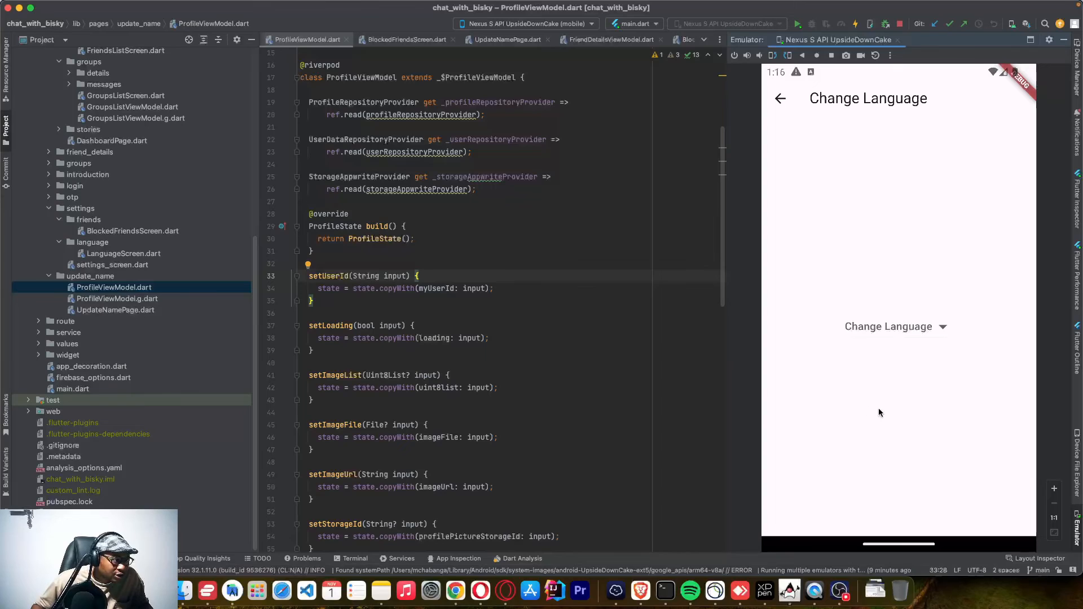
pyautogui.moveTo(813, 380)
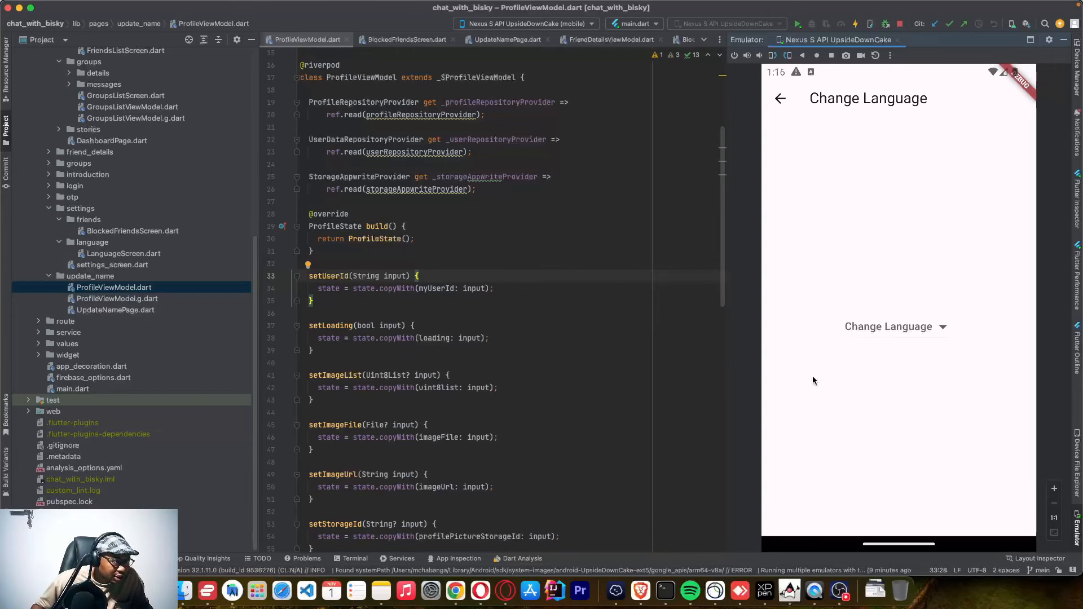
pyautogui.moveTo(843, 375)
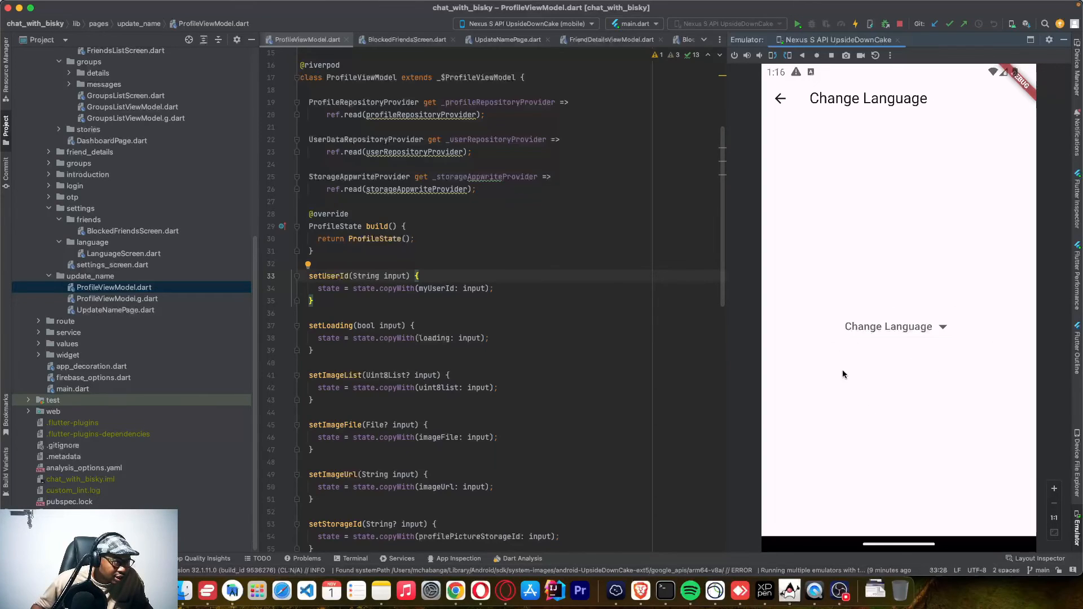
pyautogui.moveTo(945, 325)
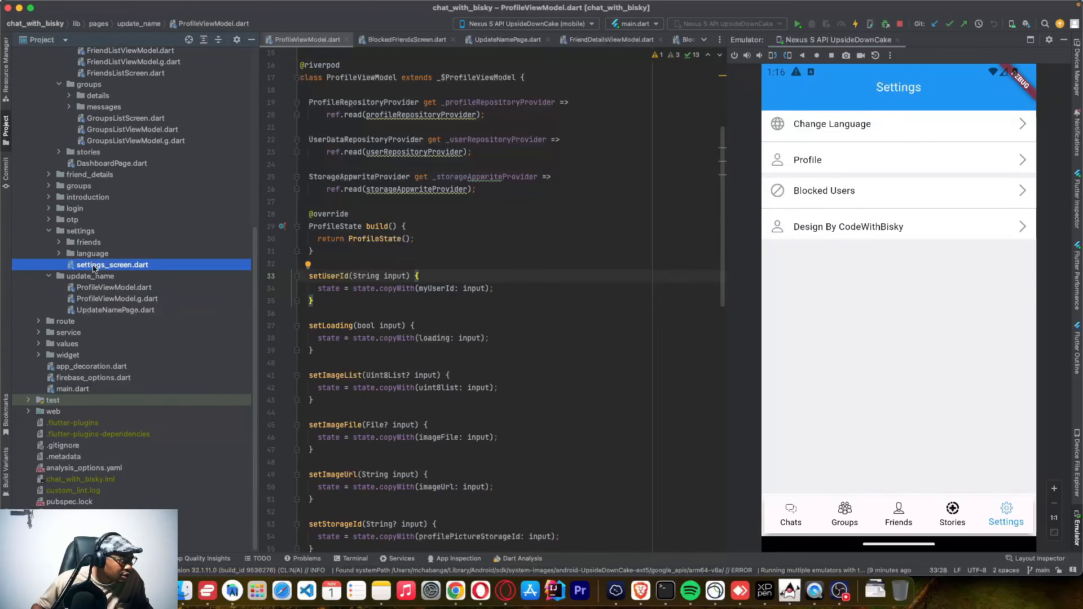
# In settings_screen.dart, select the change_language and txt_profile keys and the designed-by row.
pyautogui.click(112, 264)
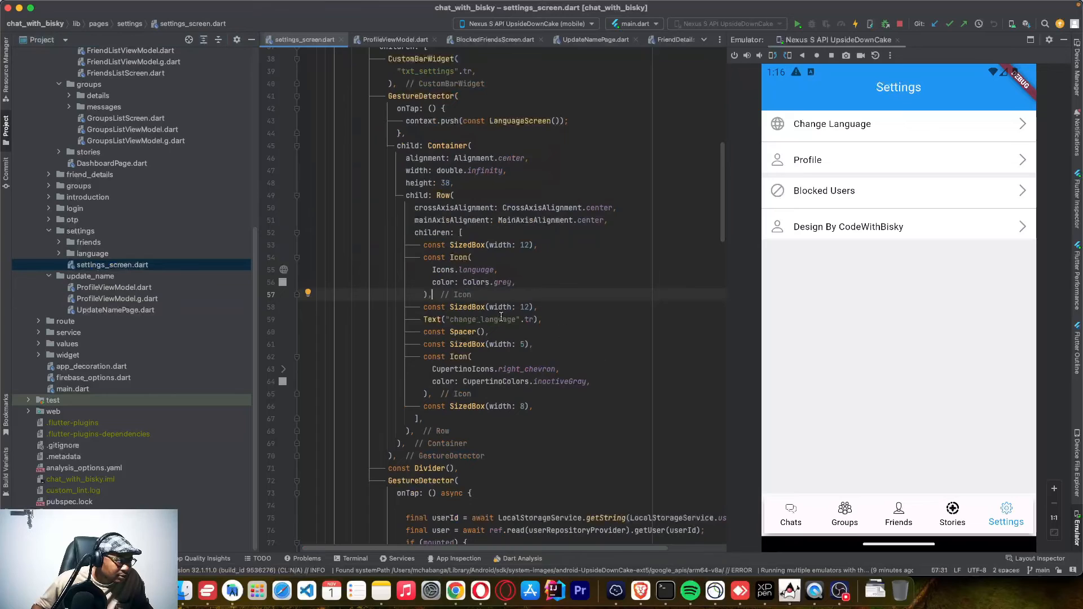
pyautogui.doubleClick(484, 320)
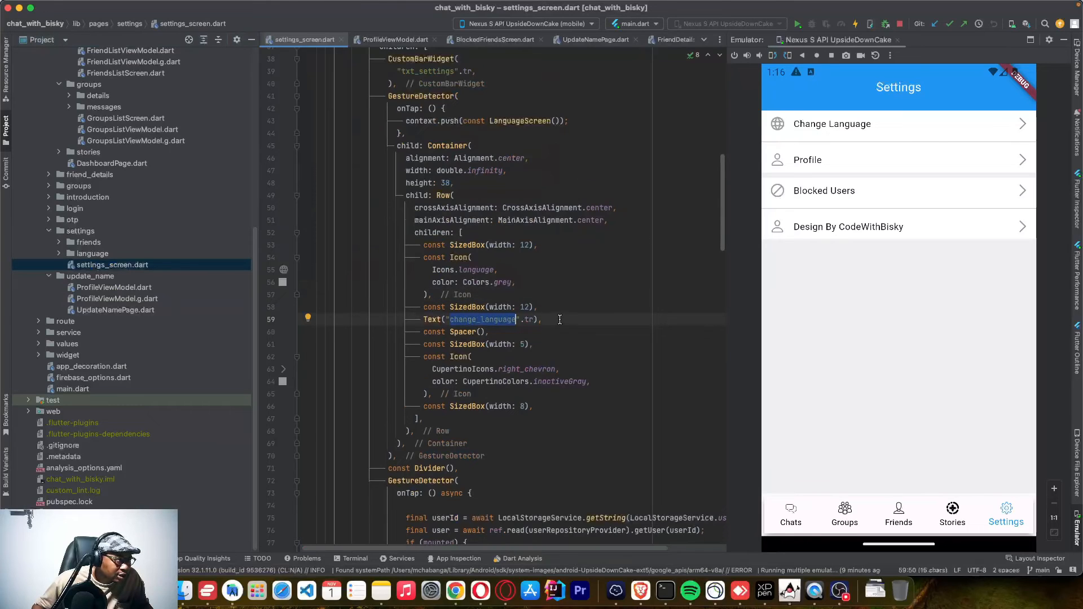
pyautogui.scroll(-3)
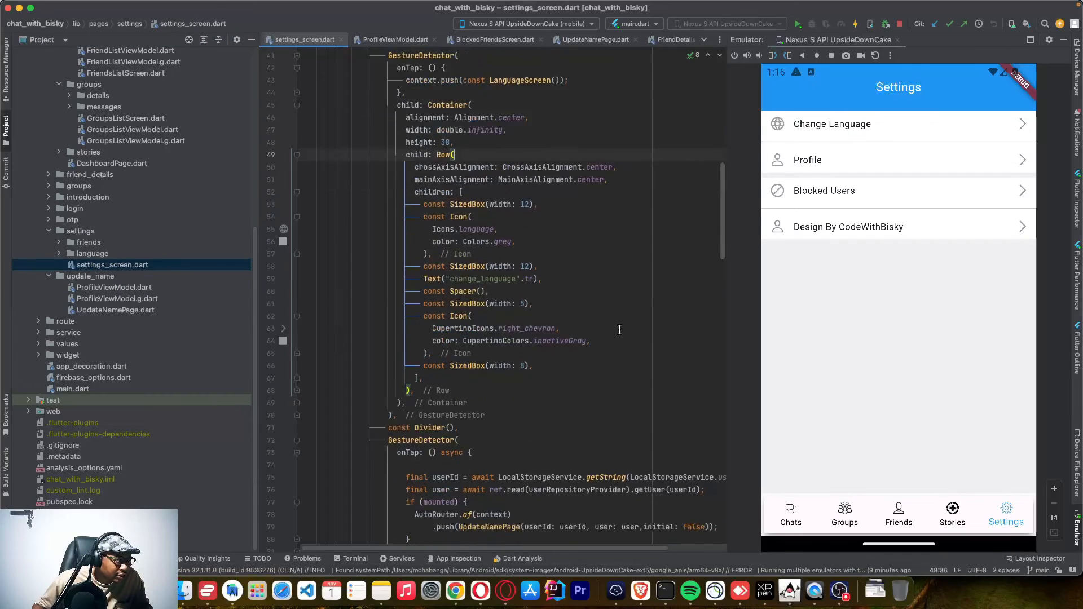
pyautogui.scroll(-3)
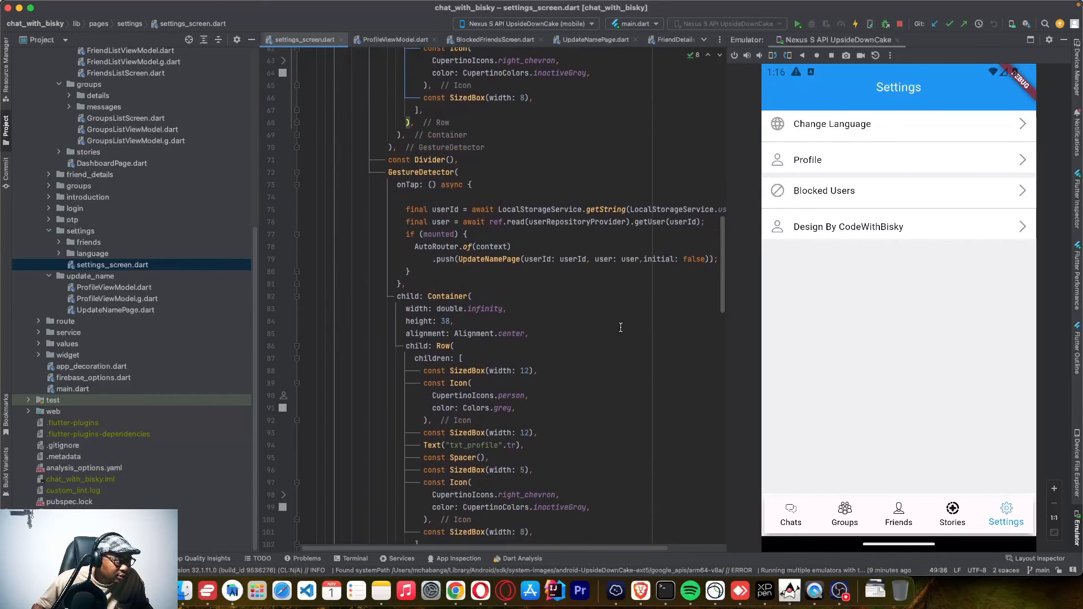
pyautogui.doubleClick(475, 384)
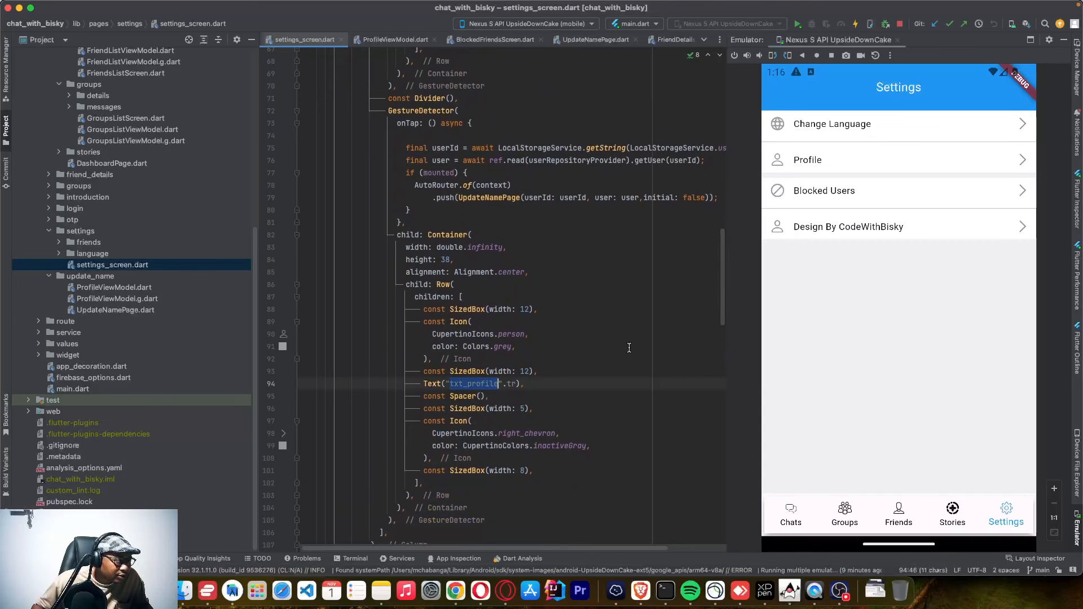
pyautogui.scroll(-3)
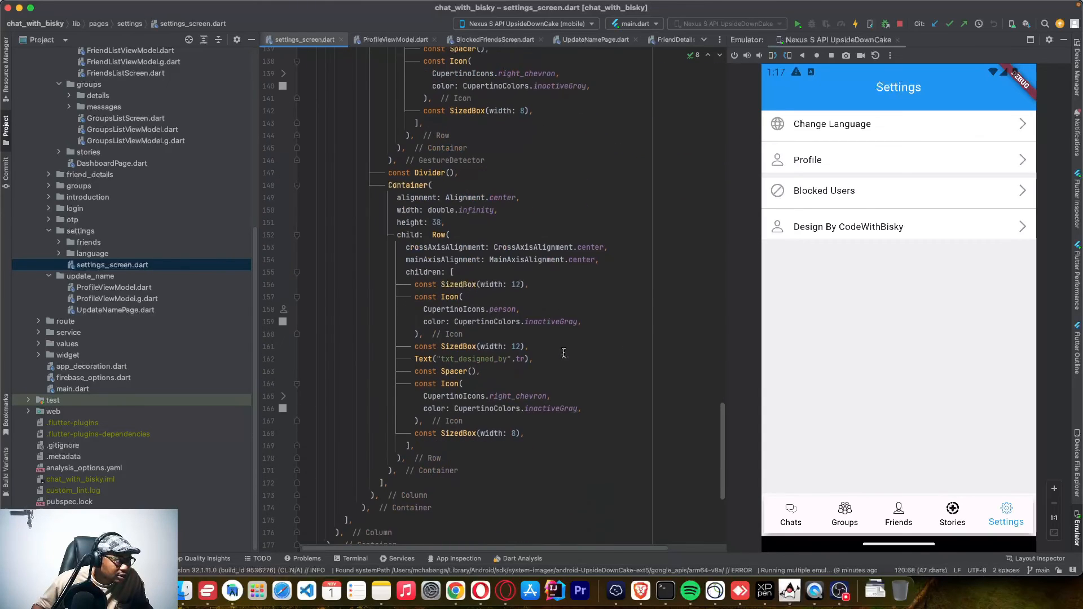
pyautogui.moveTo(406, 229); pyautogui.dragTo(481, 353)
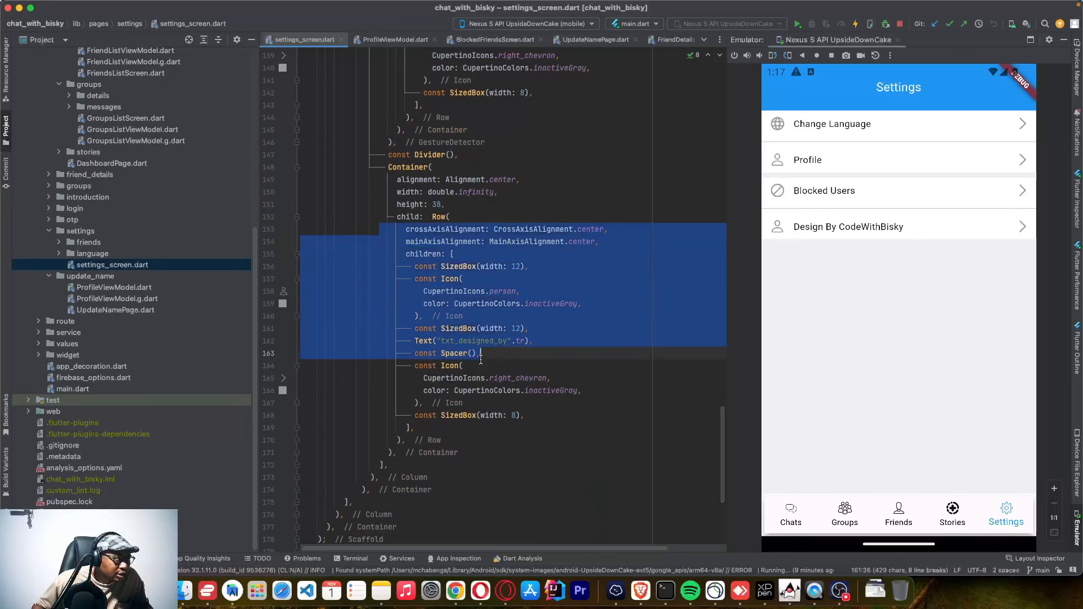